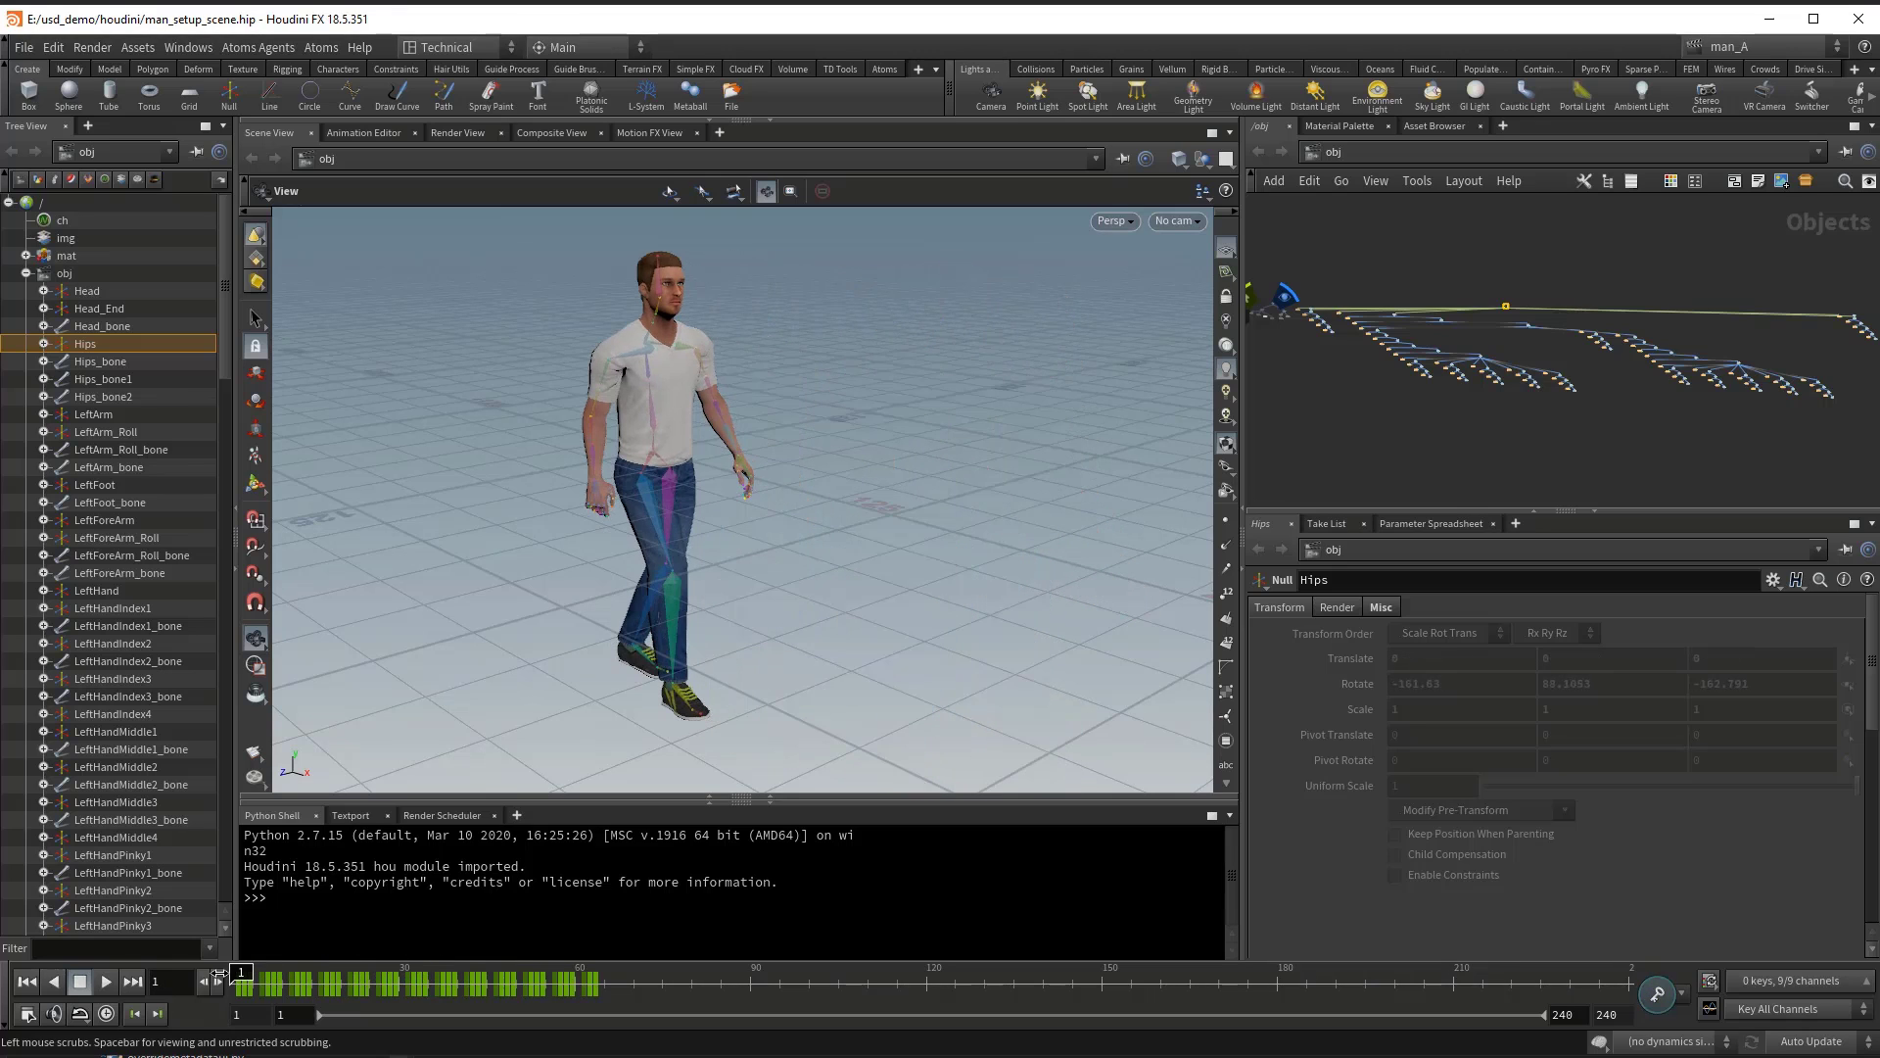
Step: Bring up the Atoms Rig/Animation Exporter on its Animation export settings
left_click(319, 47)
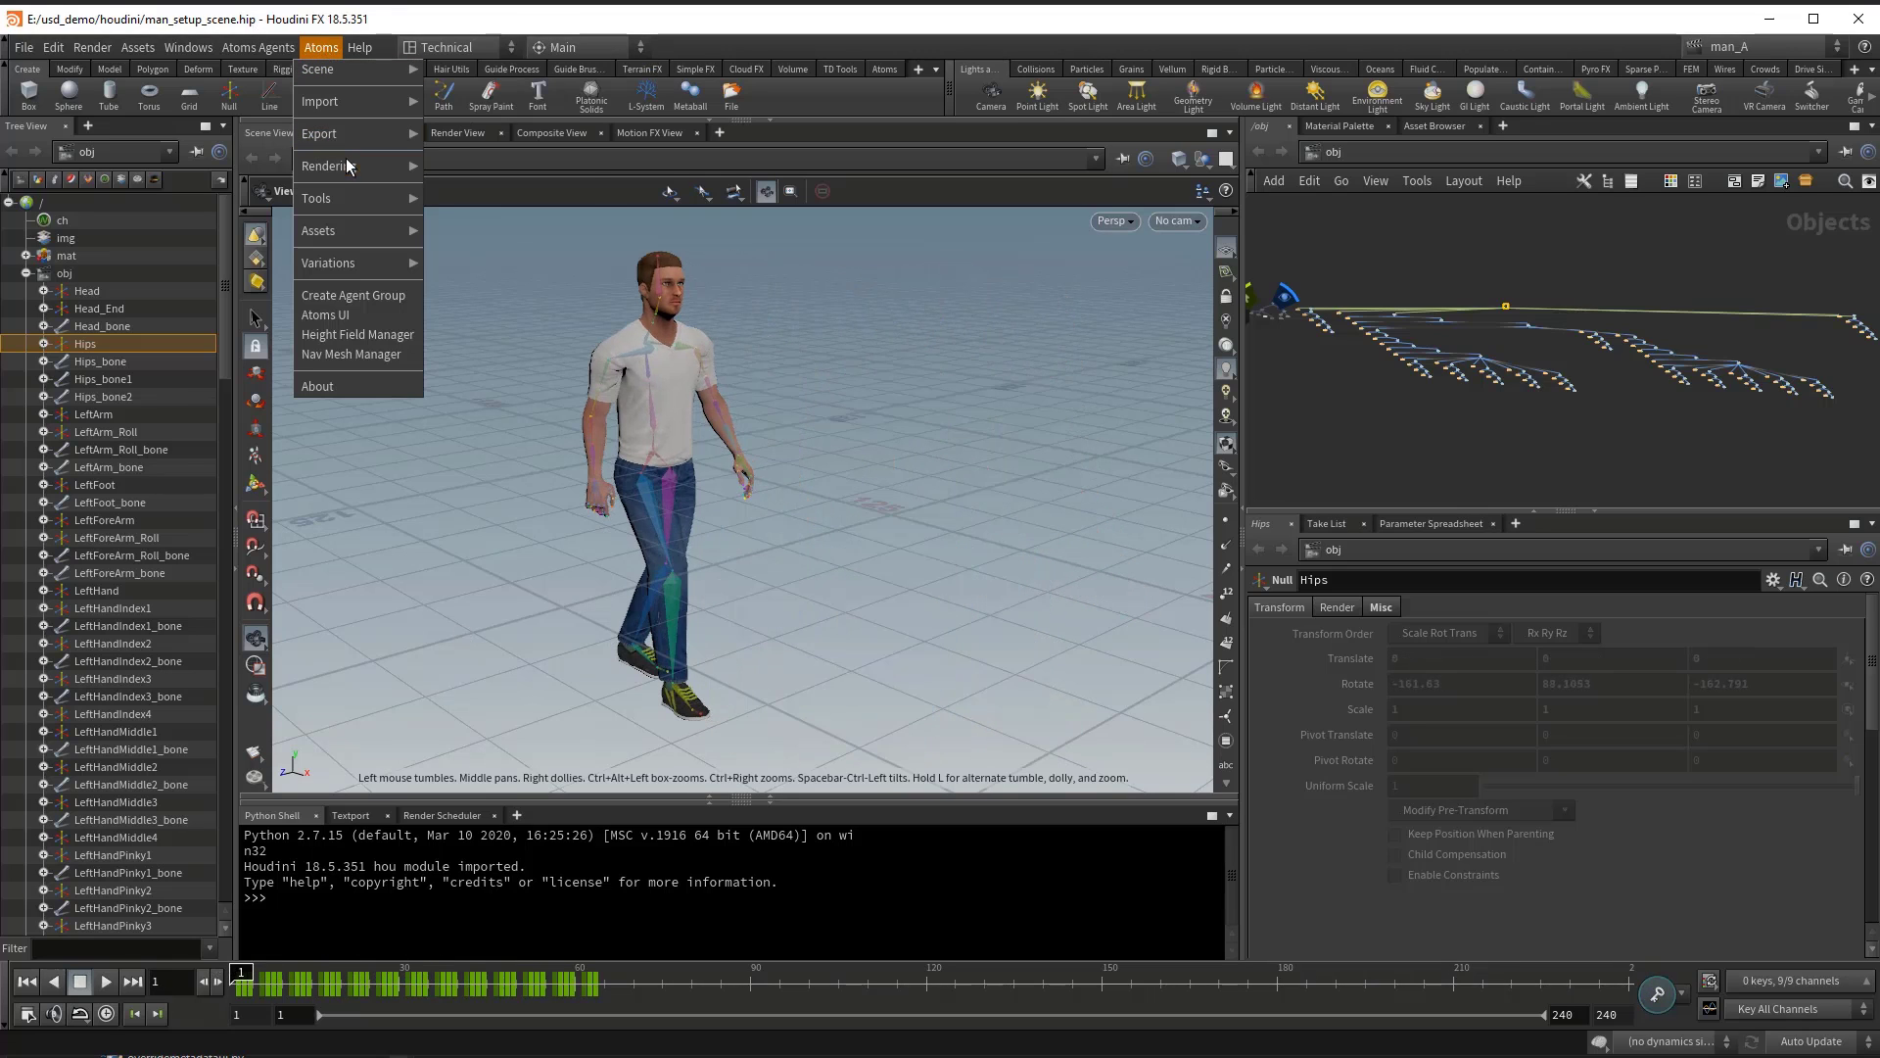
left_click(325, 313)
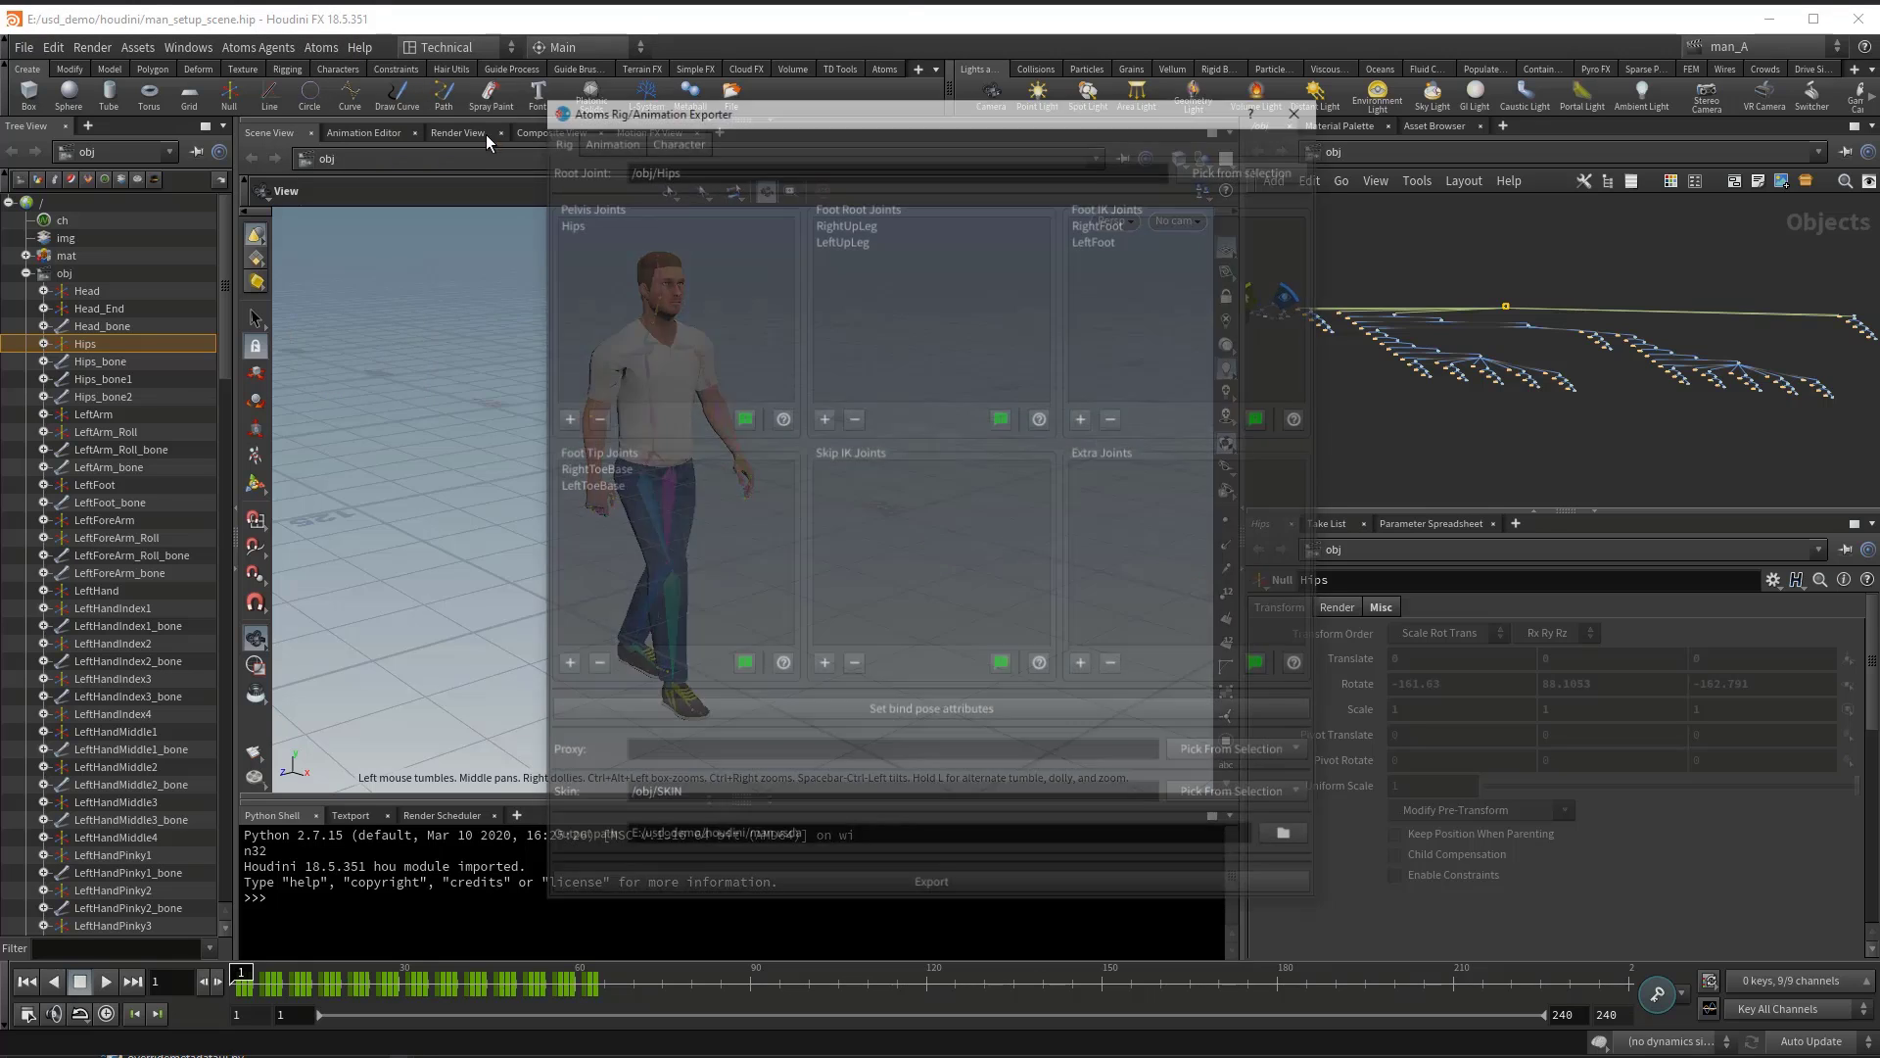
left_click(607, 137)
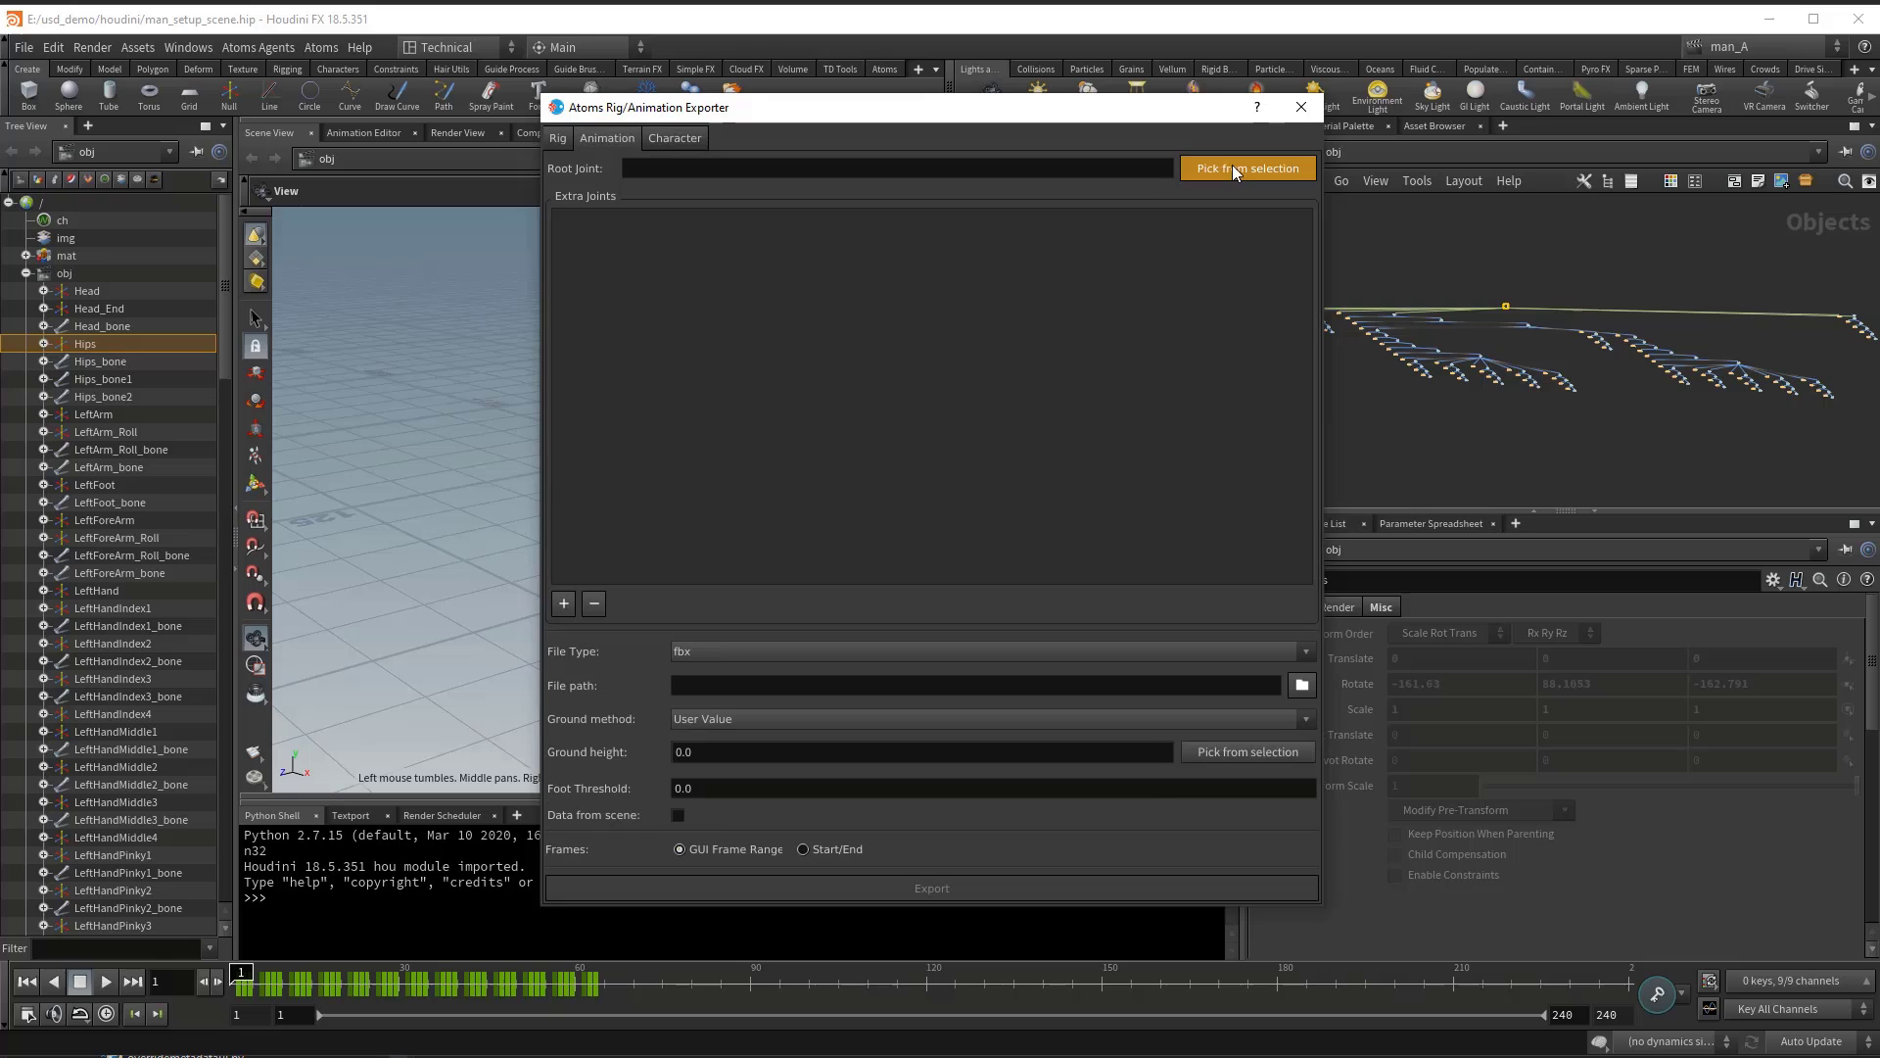
Step: Set the root joint to the selected /obj/Hips, file type usda, and browse for a save location
left_click(1247, 168)
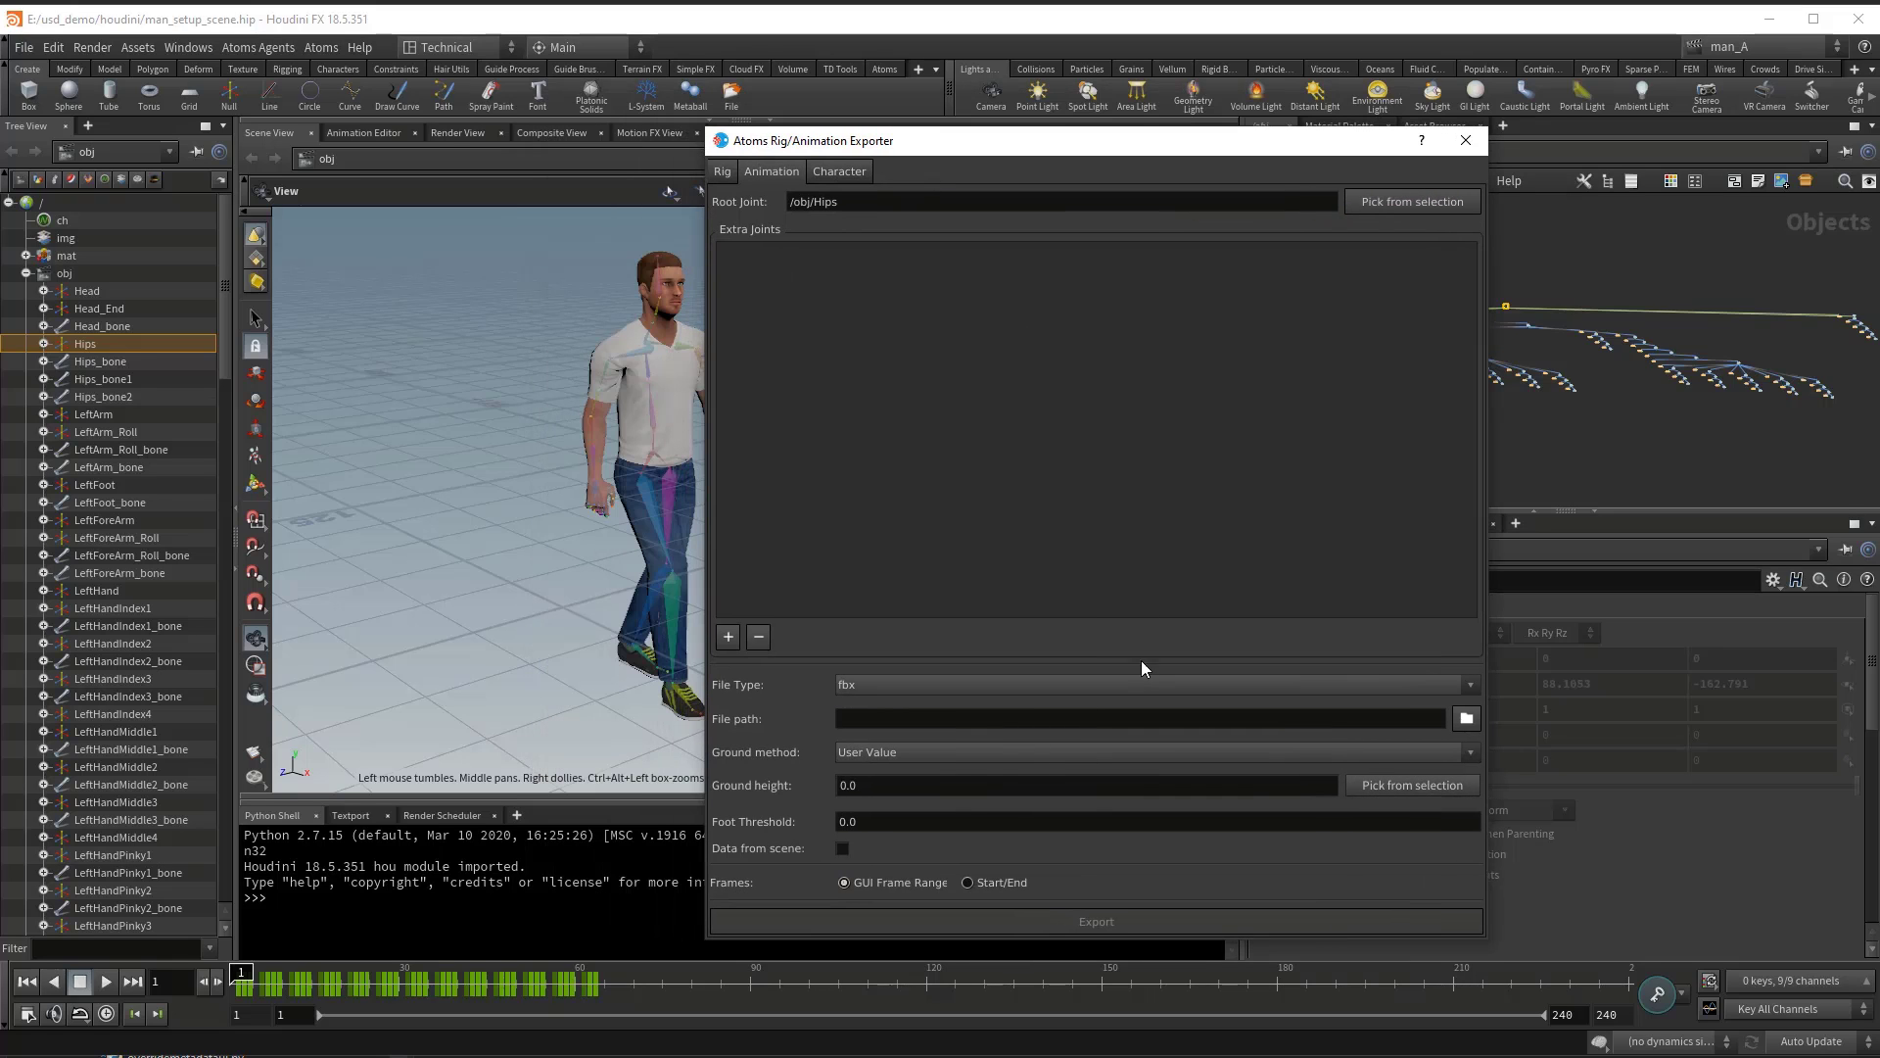
mouse_move(1011, 163)
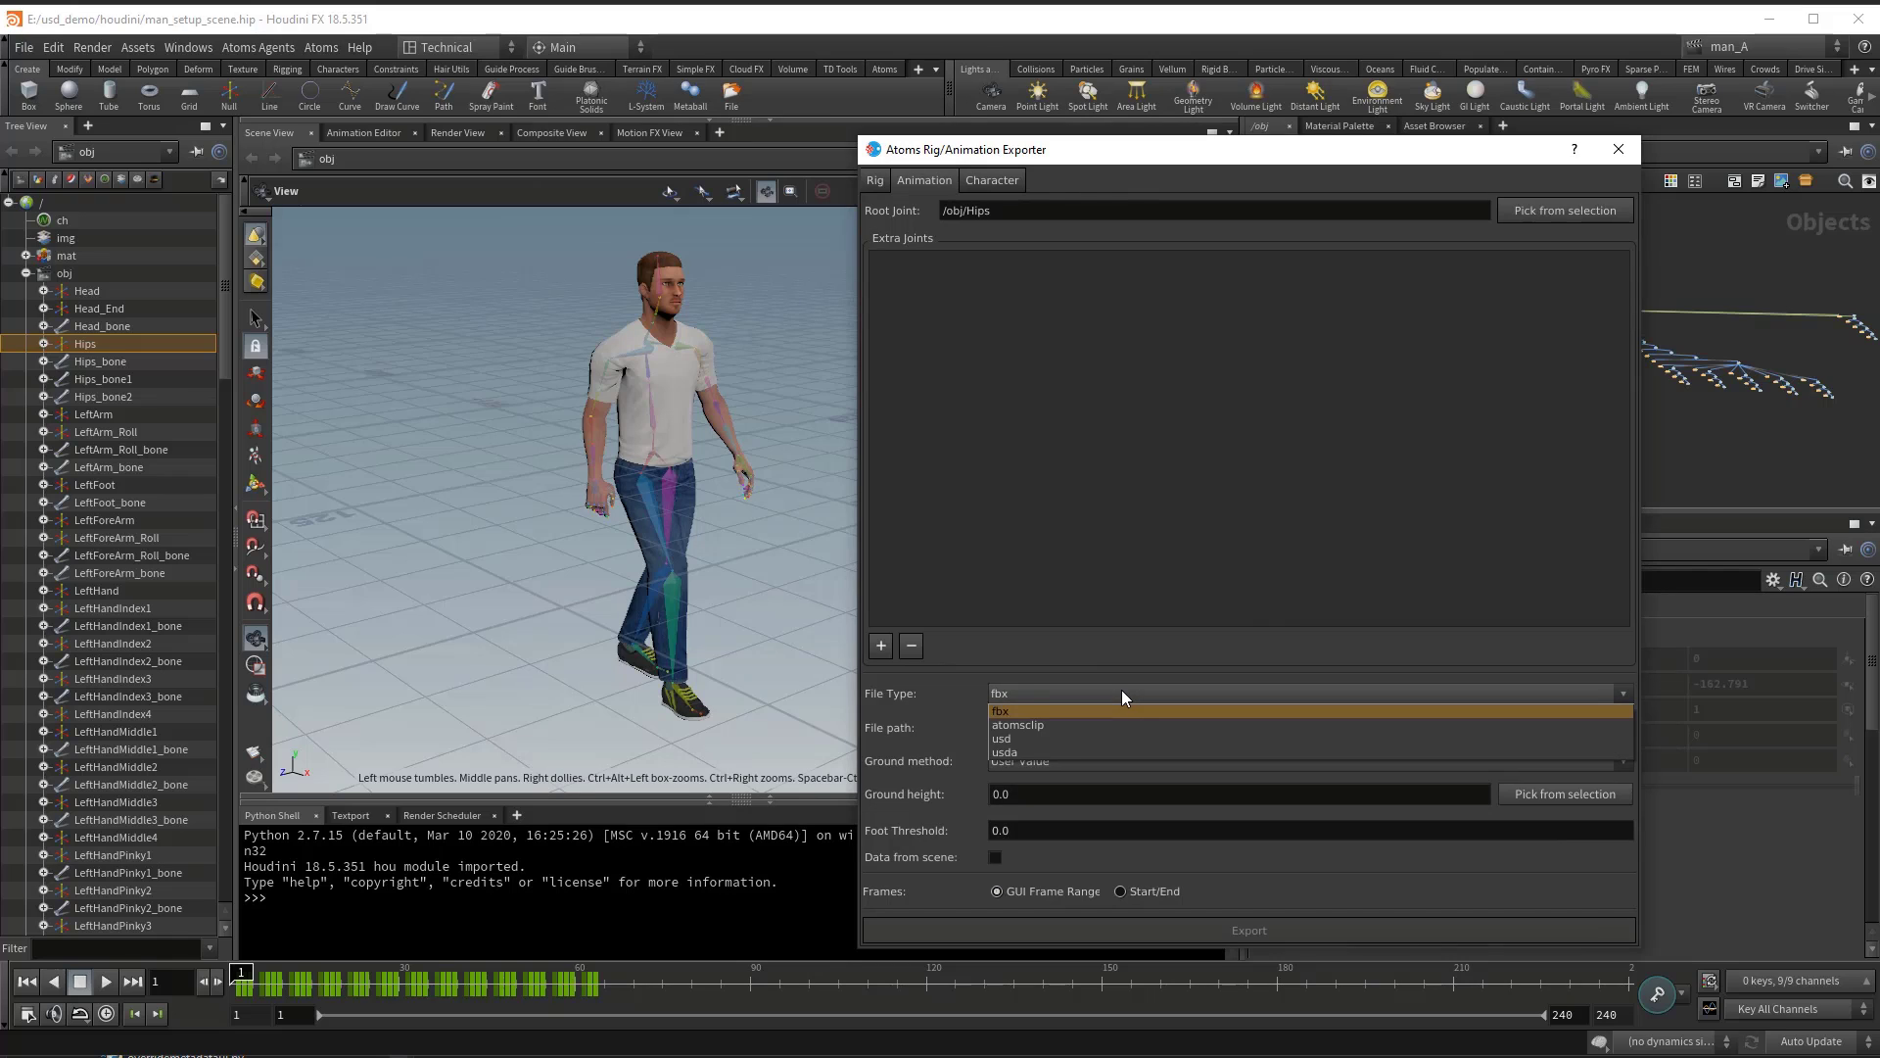
left_click(1004, 752)
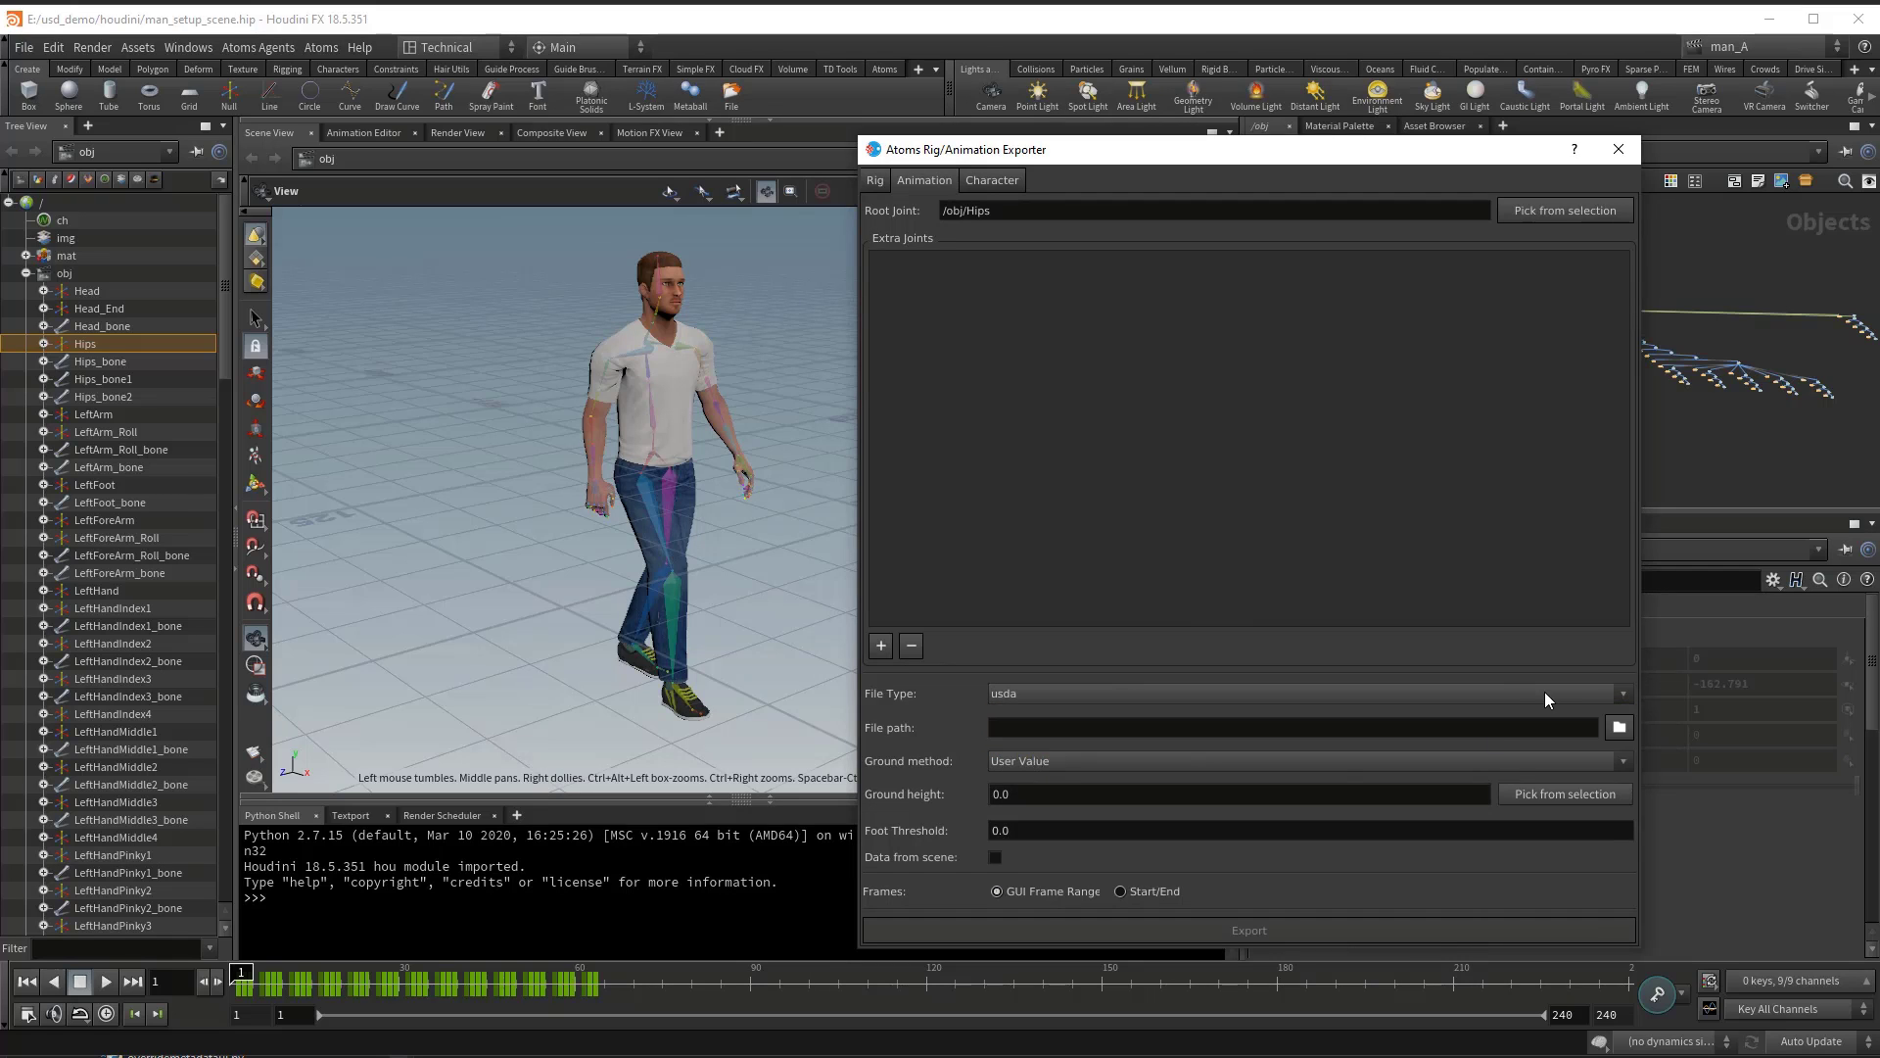
left_click(1617, 727)
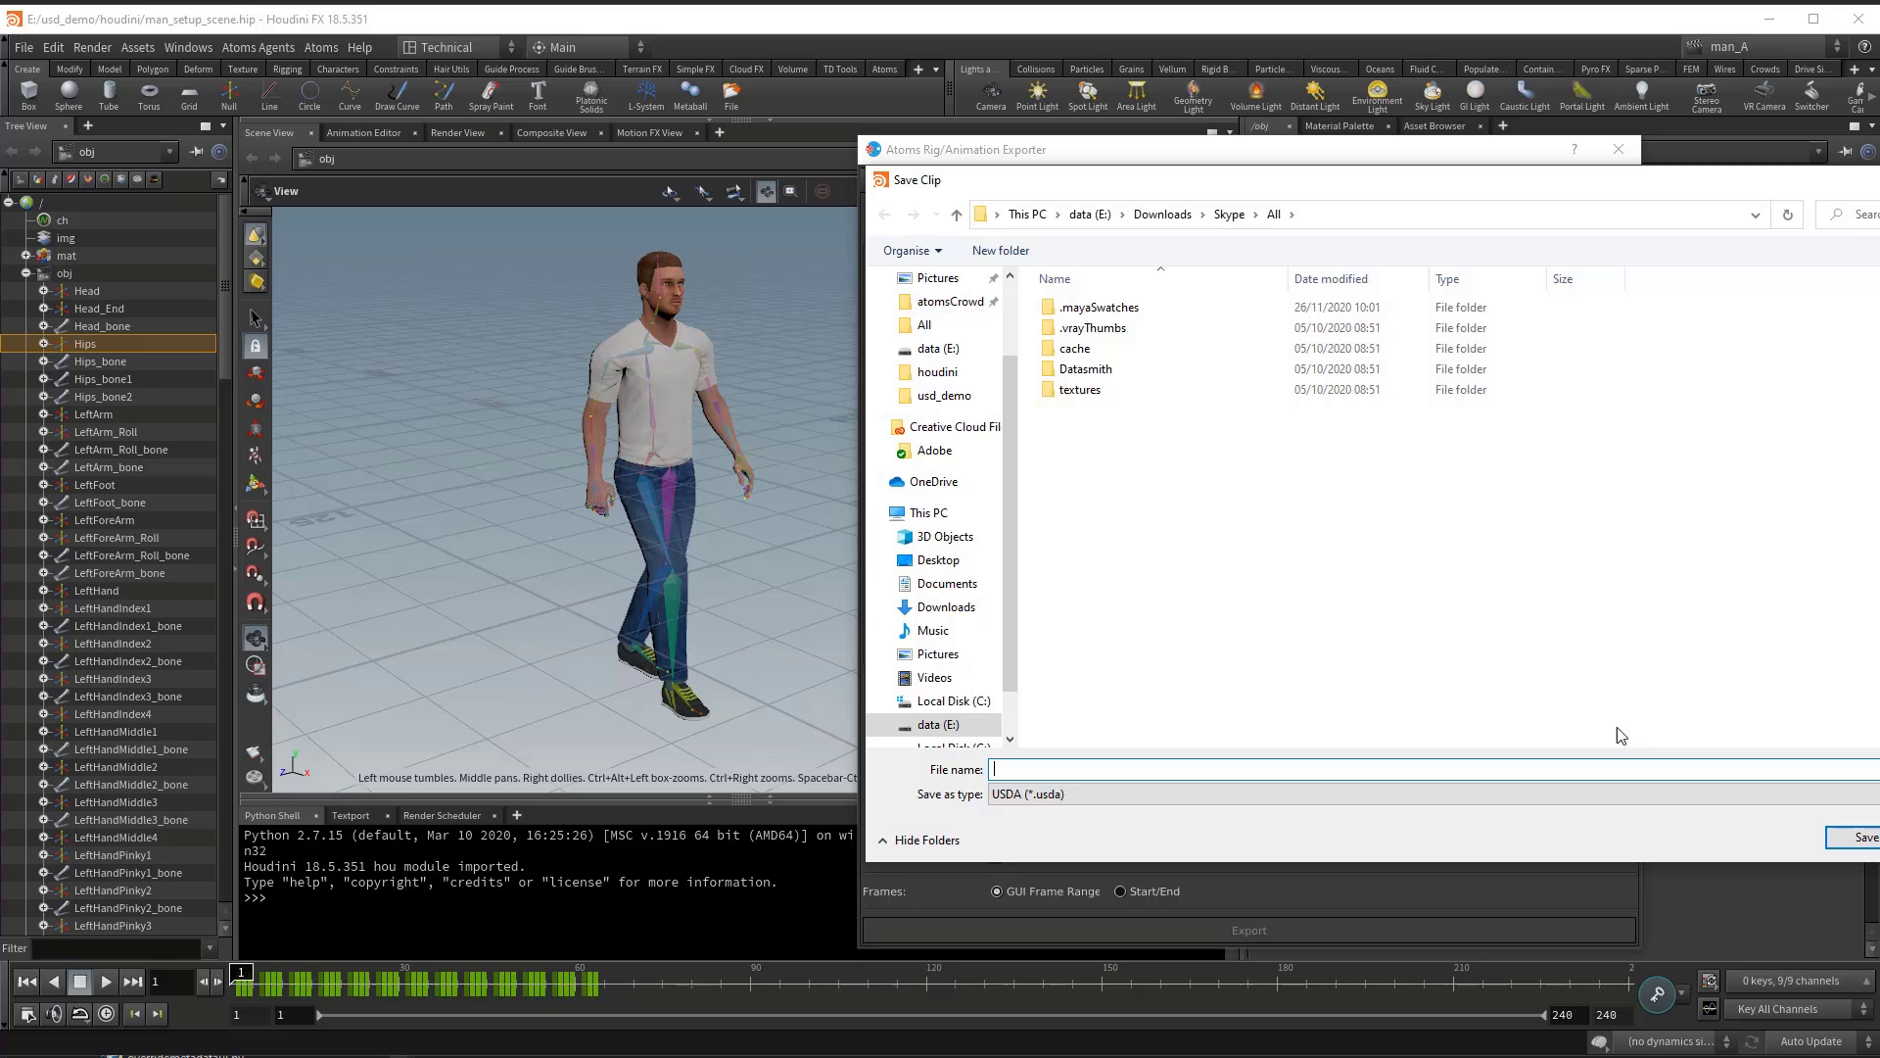
Step: Save the export as man_walk in E:/usd_demo/houdini
left_click(938, 372)
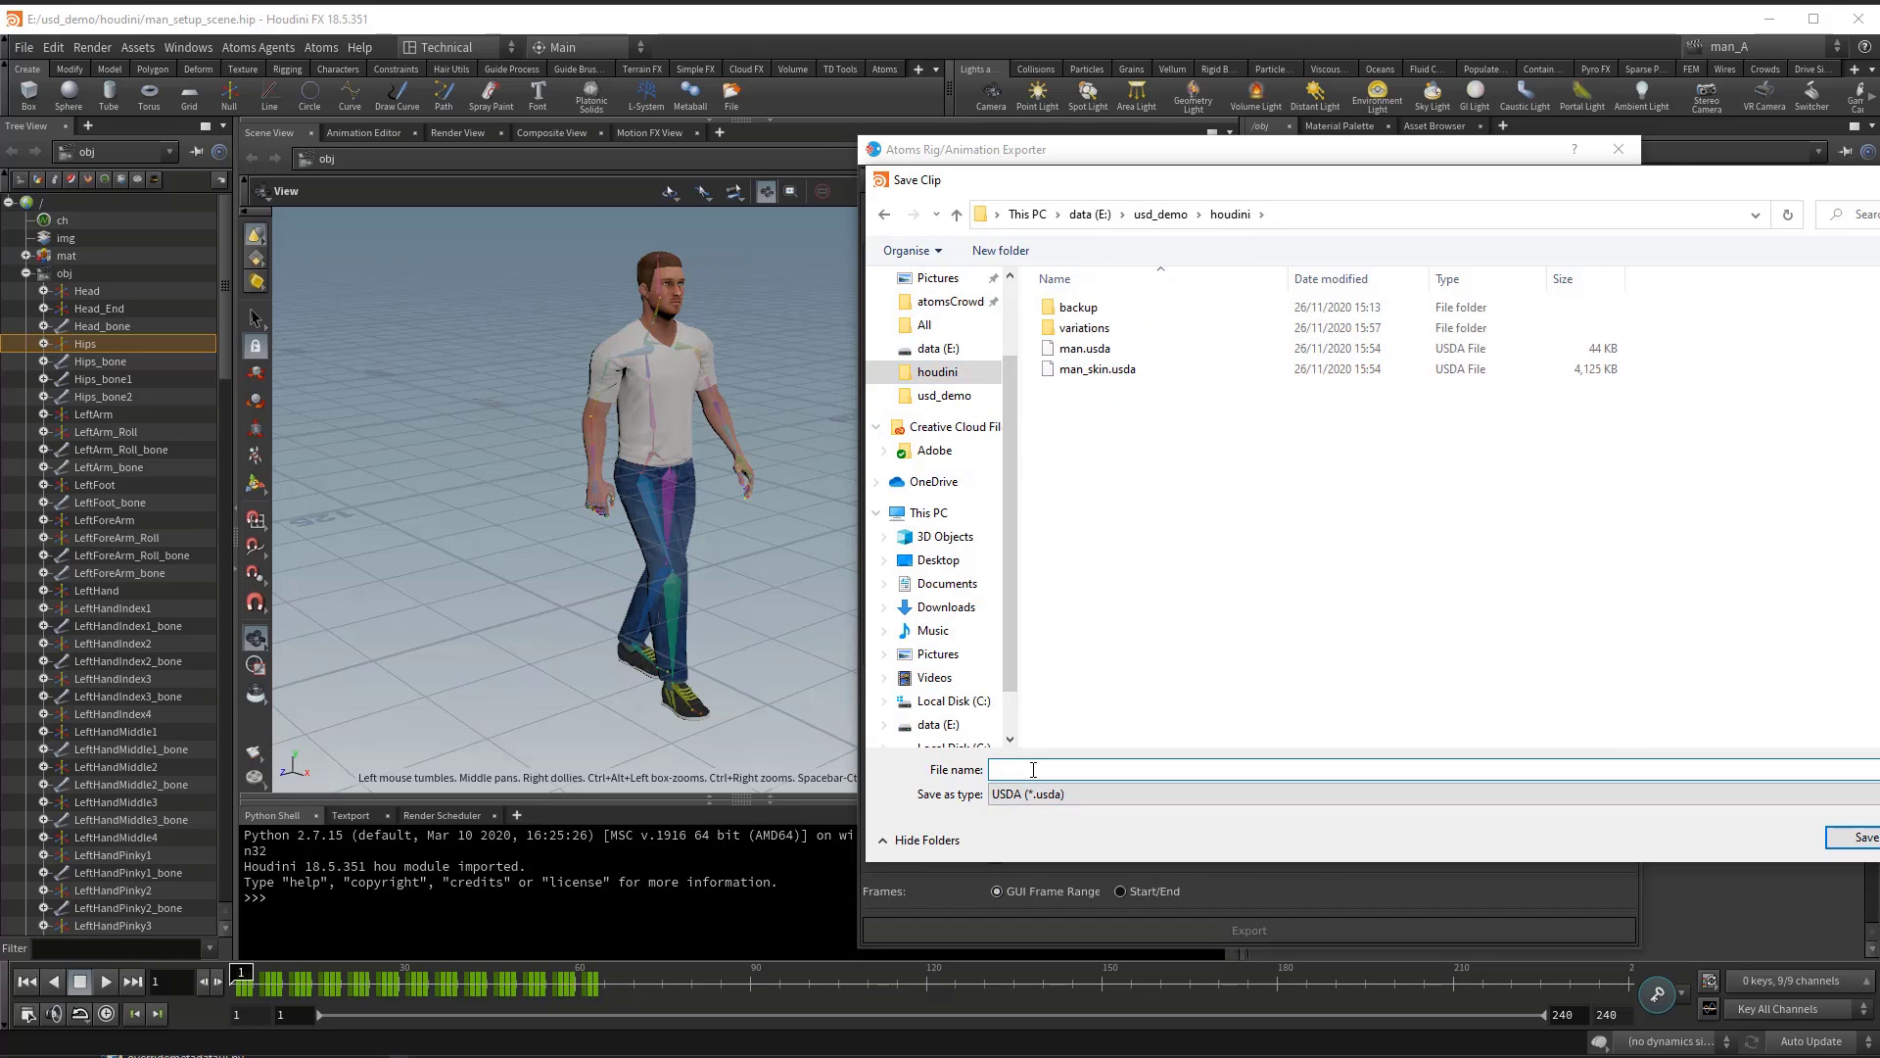
type("man_walk")
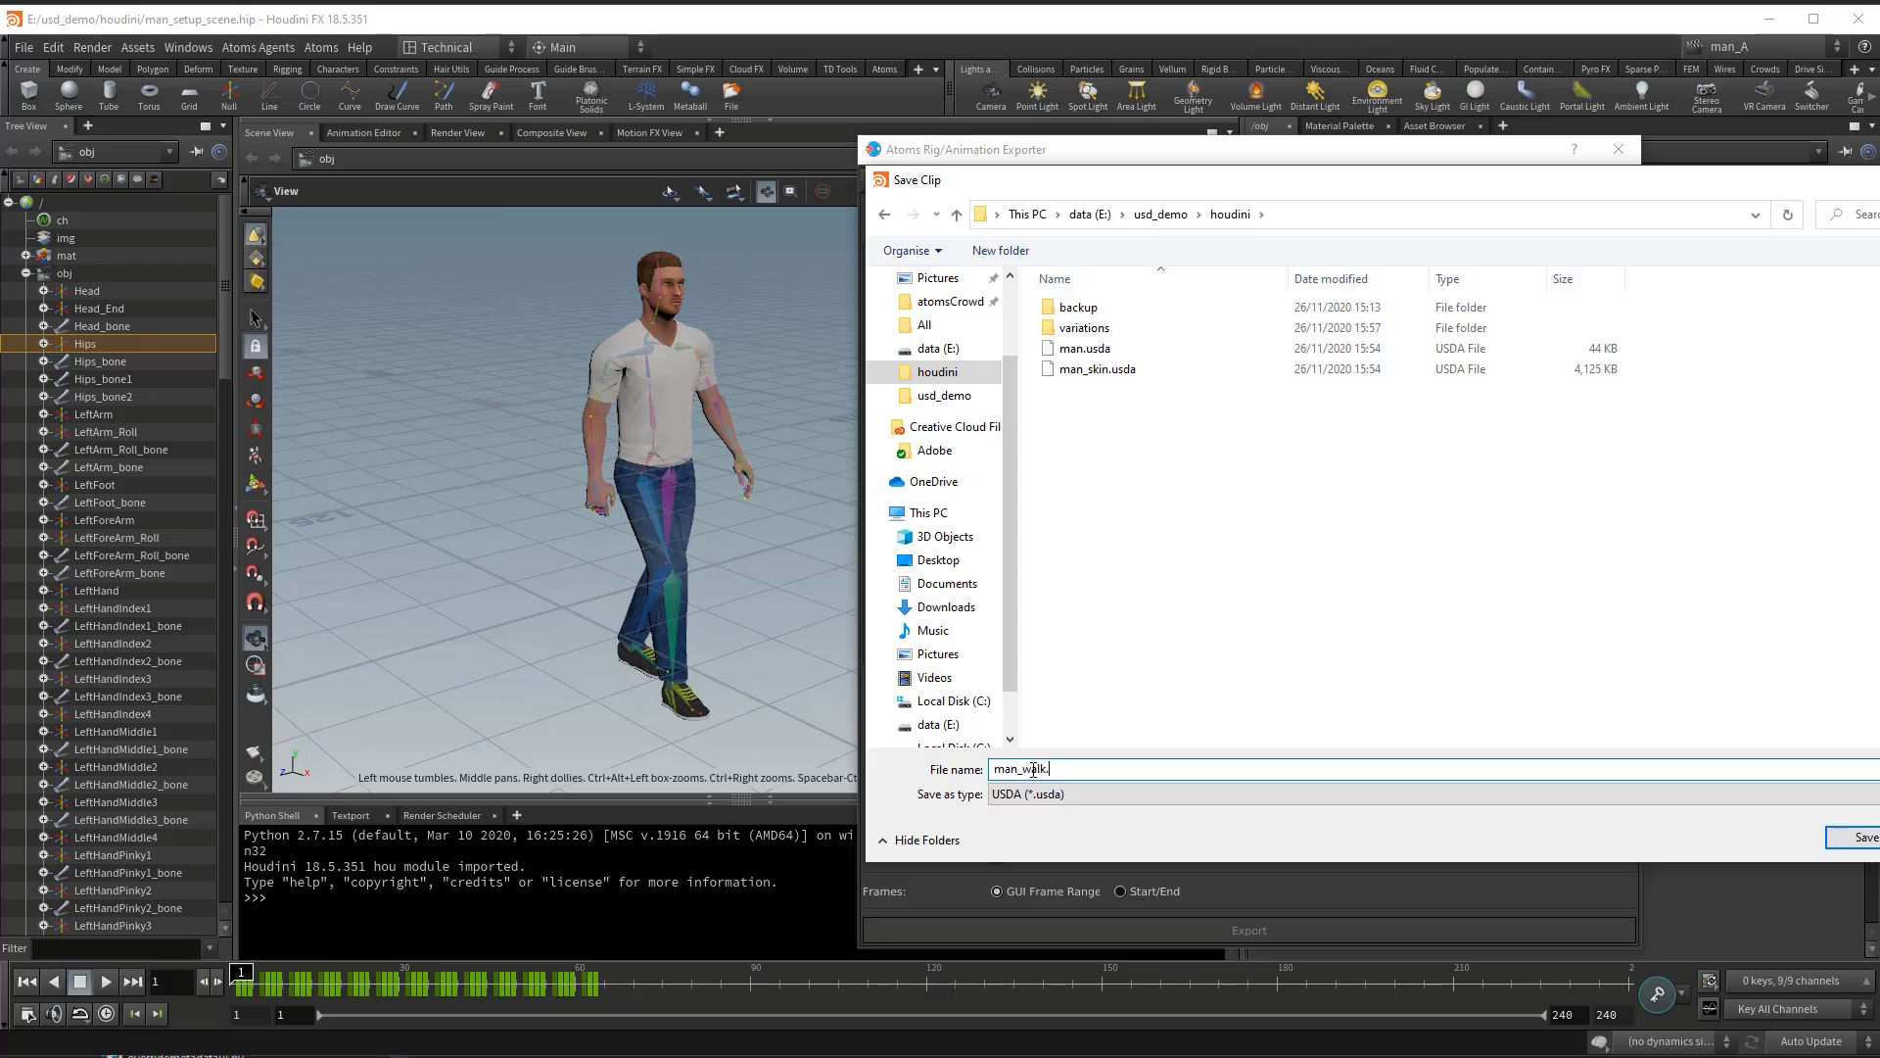
left_click(1866, 836)
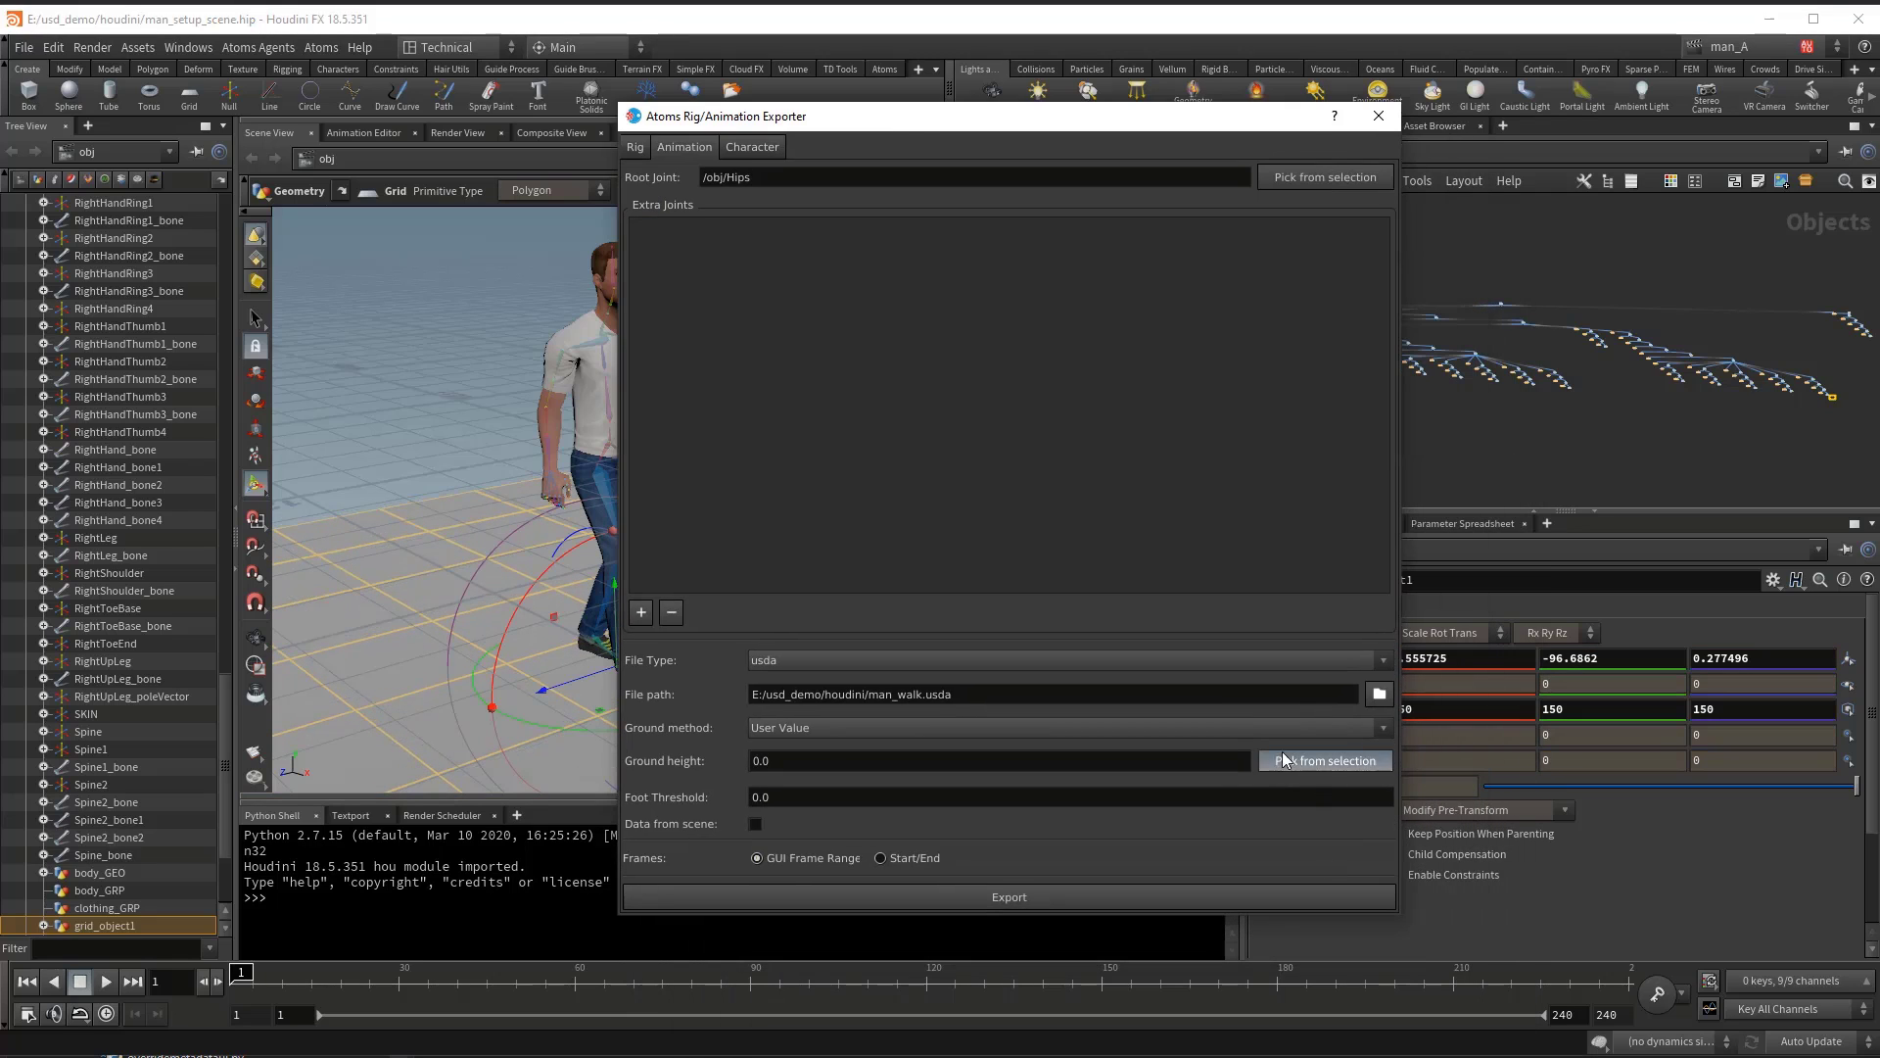
Step: Take ground height from the grid, foot threshold 1.0, frame range 1–80, and run the export
left_click(1323, 760)
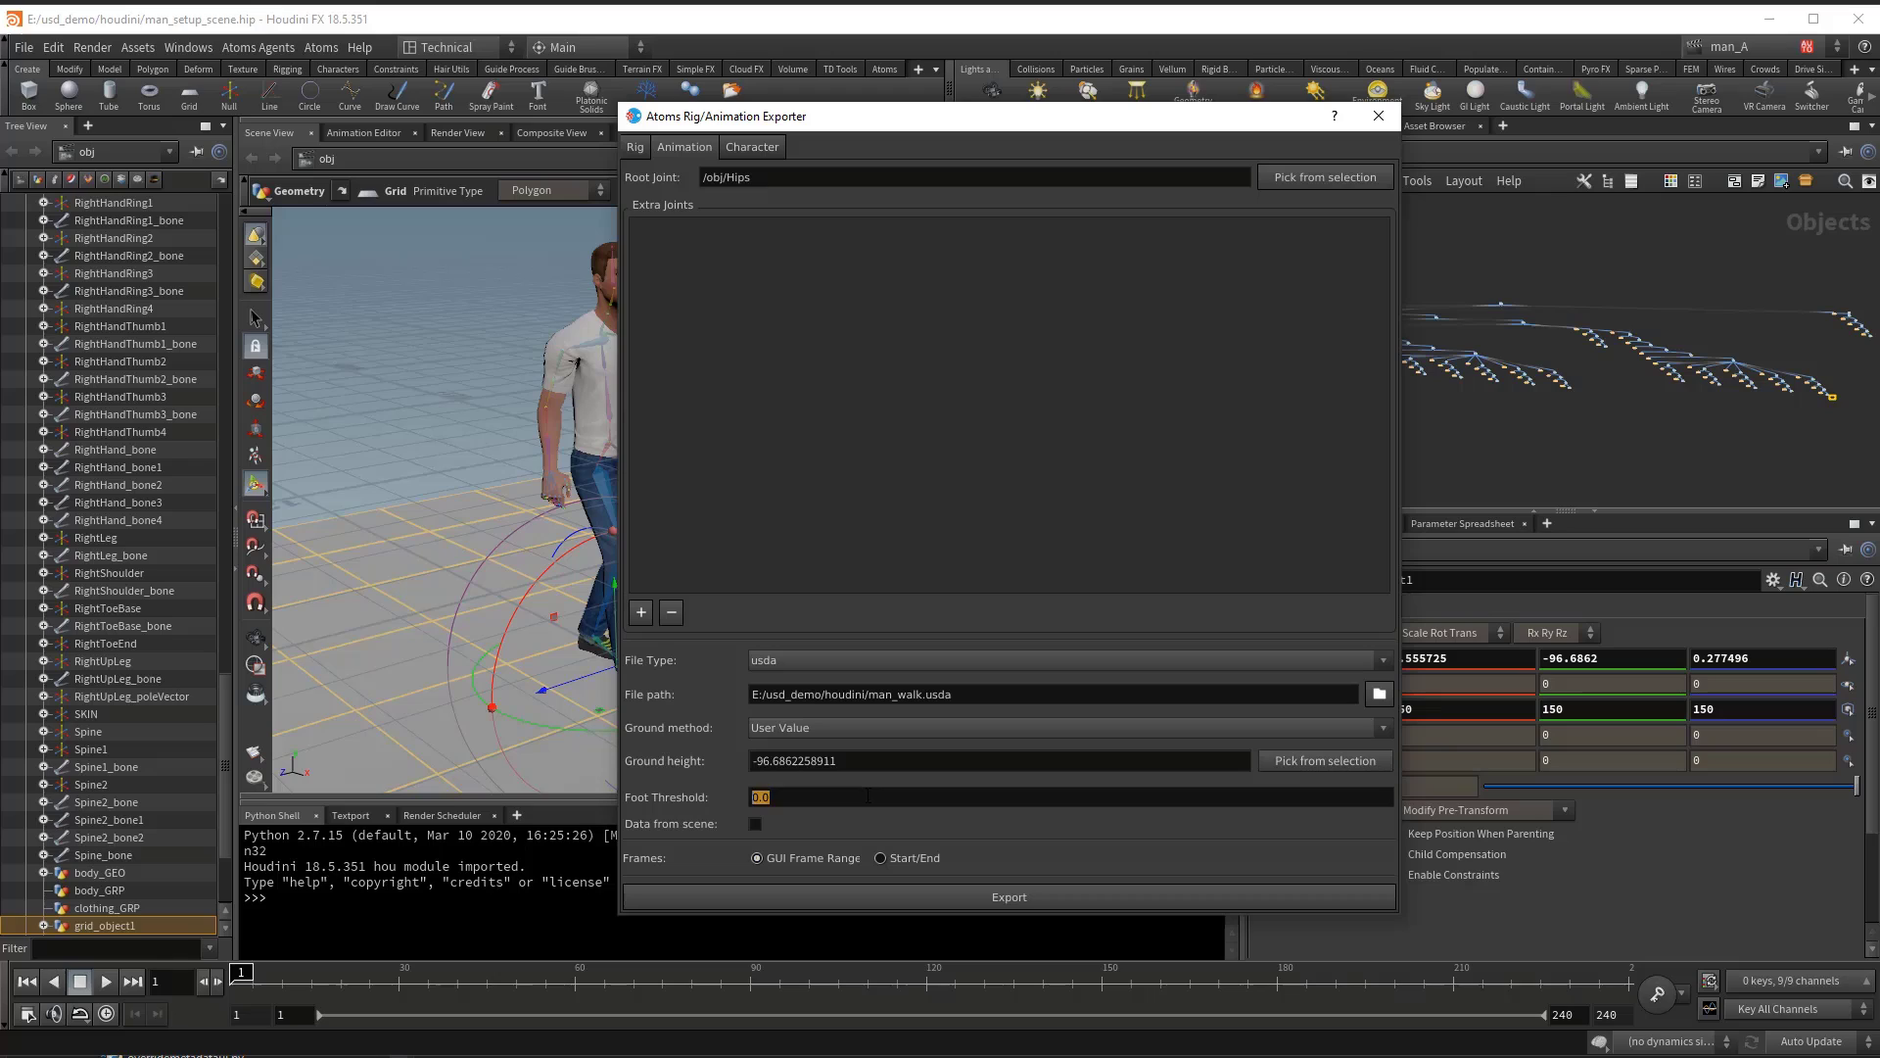
type("1.0")
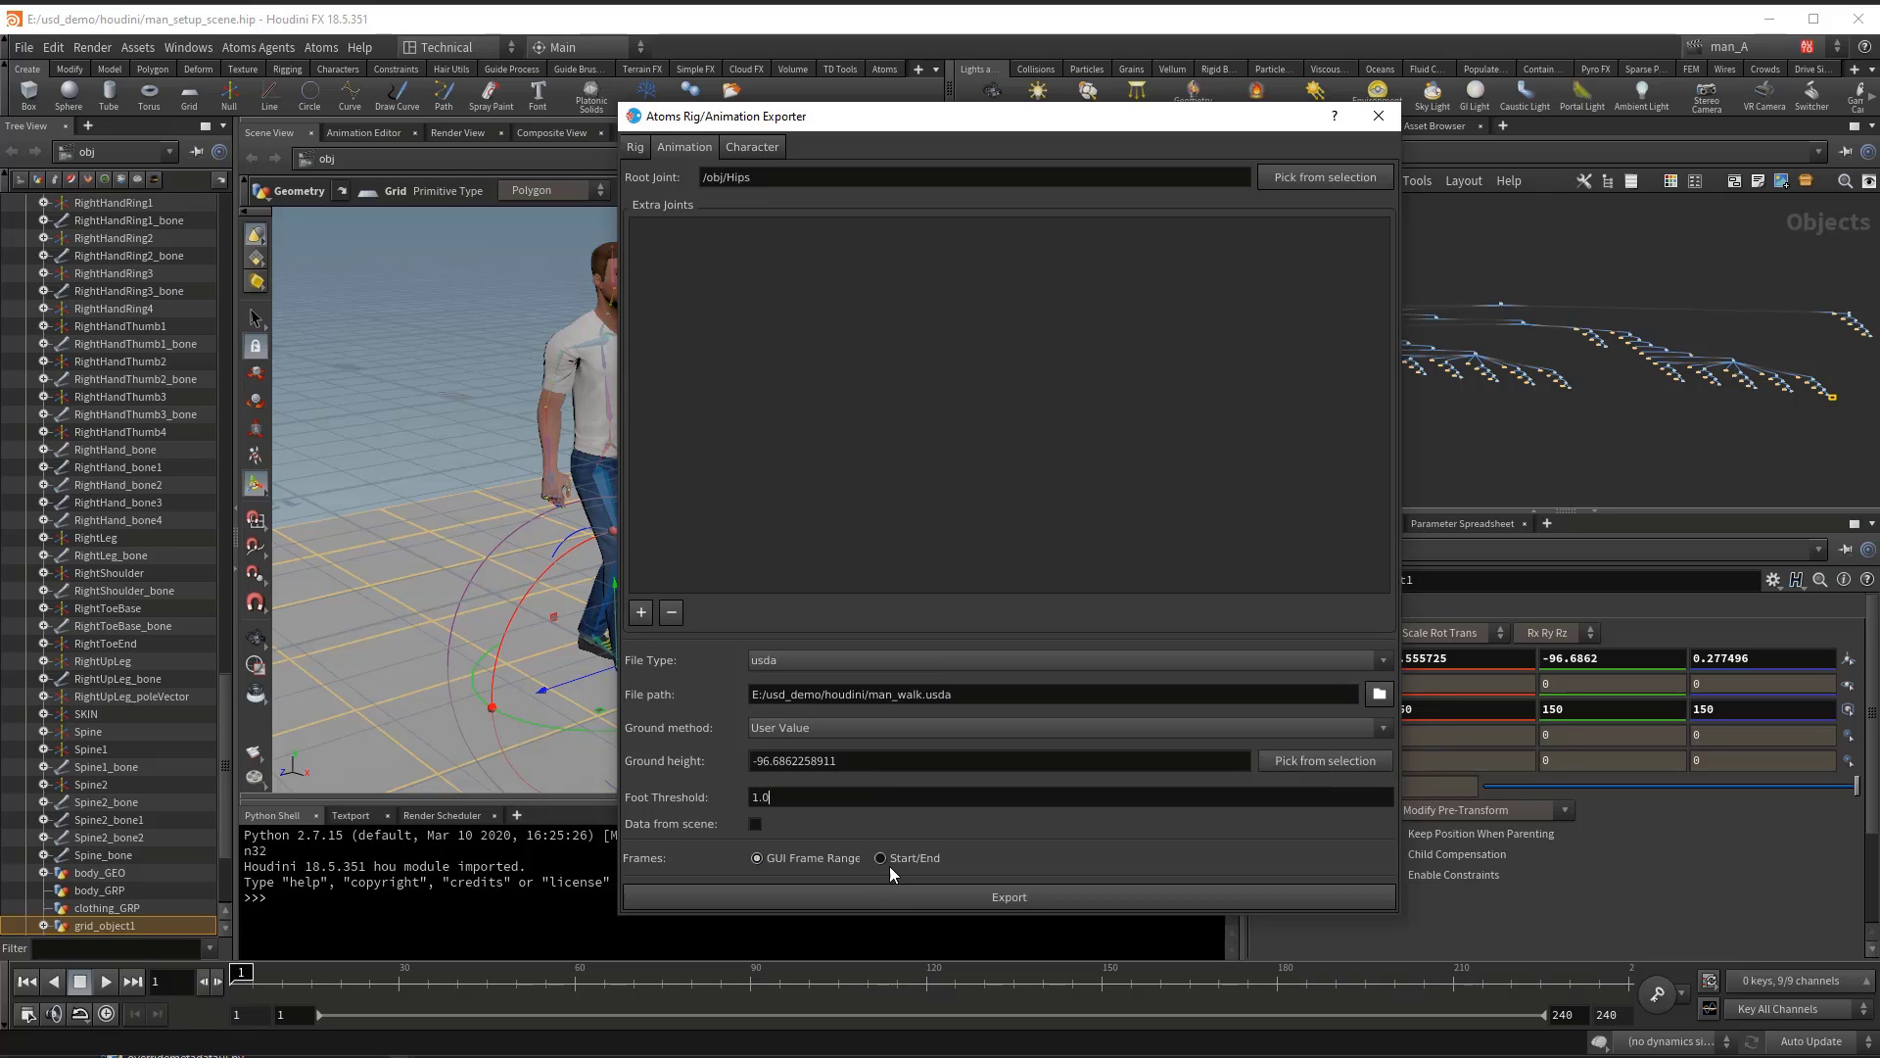
left_click(881, 855)
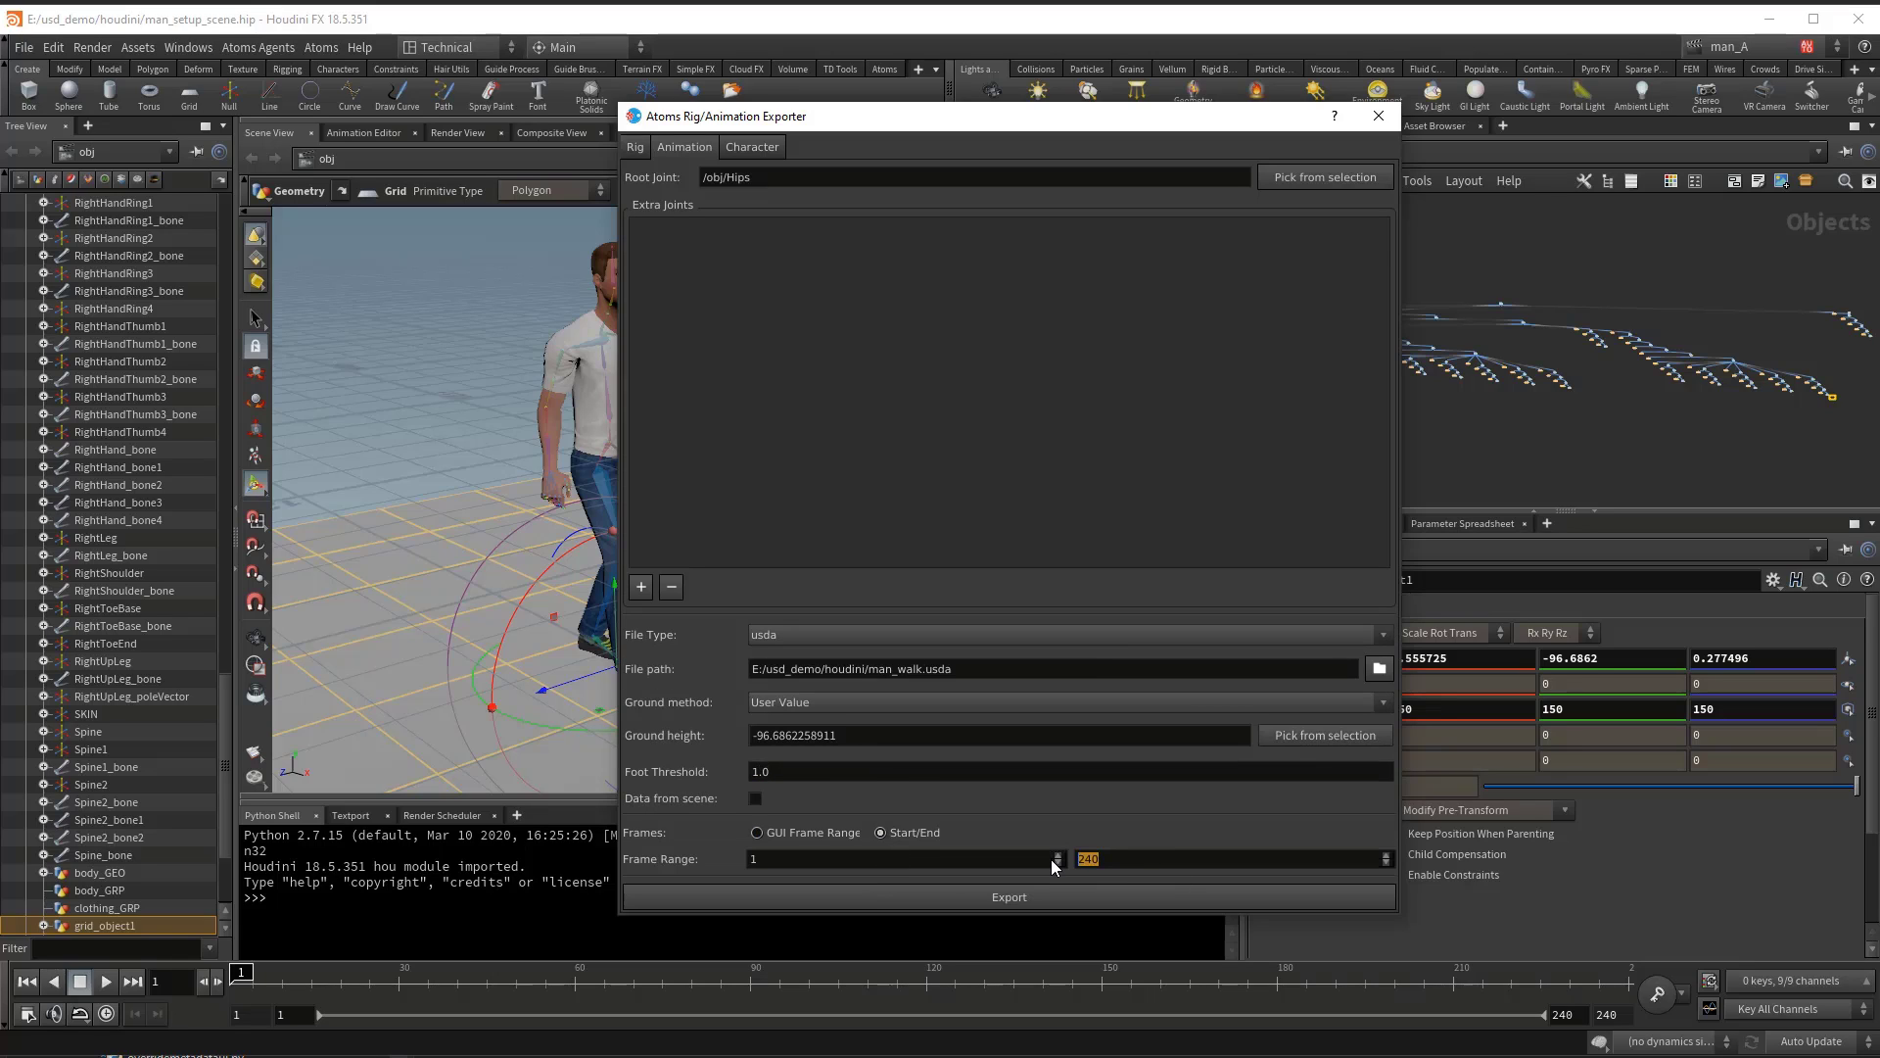
type("80")
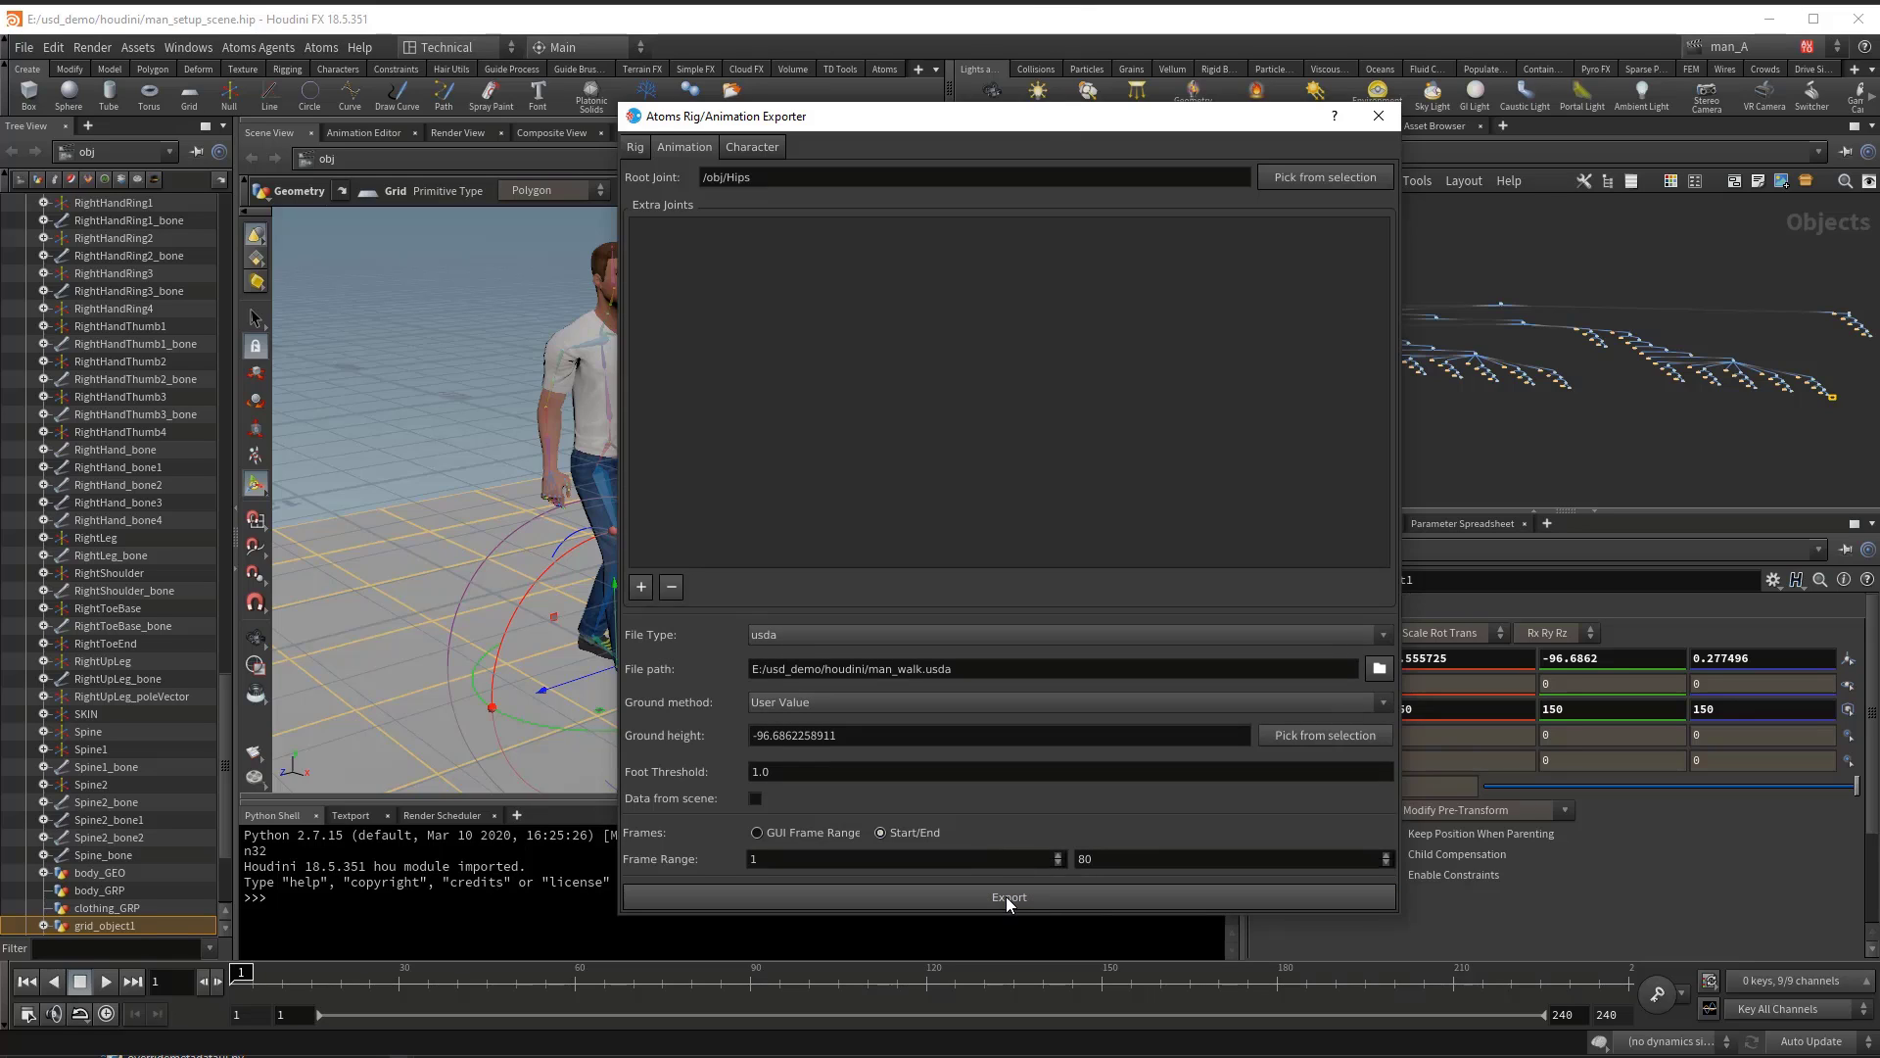
left_click(1006, 897)
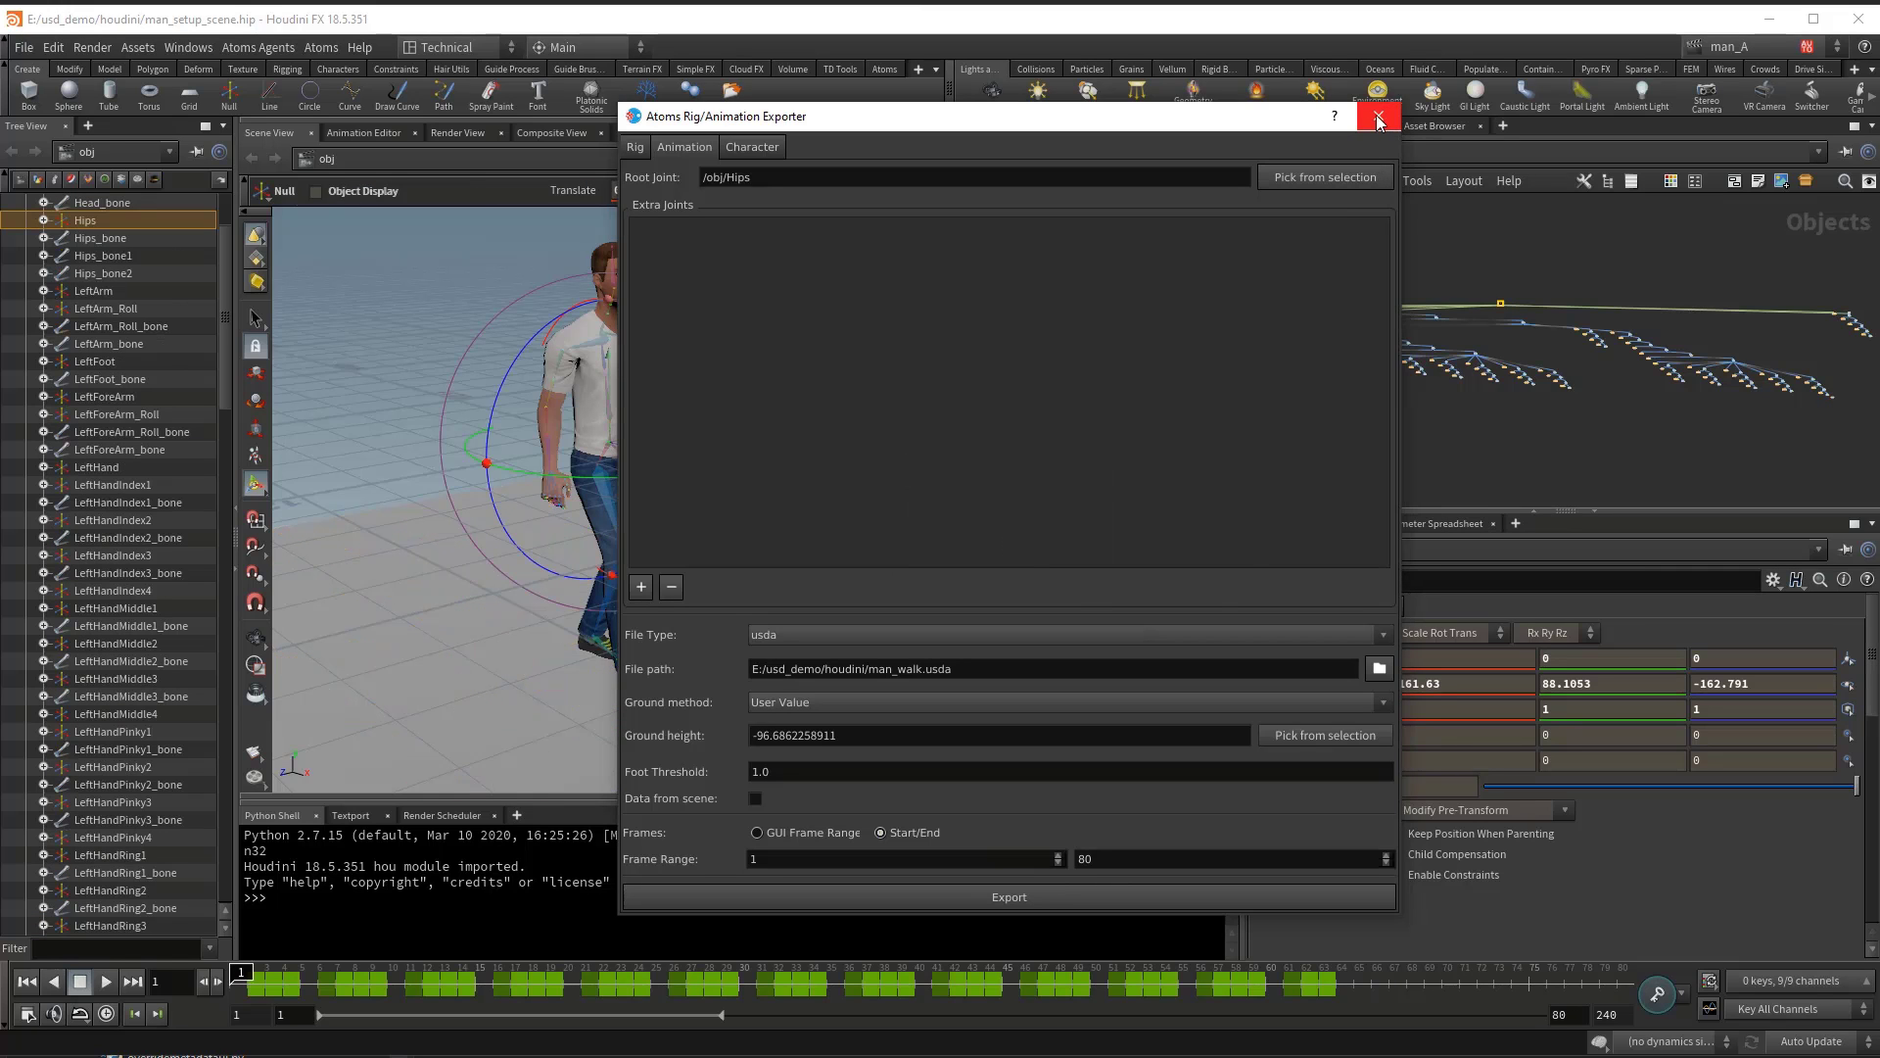
Step: Close the exporter and open man_walk.usda from Explorer with Notepad++
left_click(1377, 115)
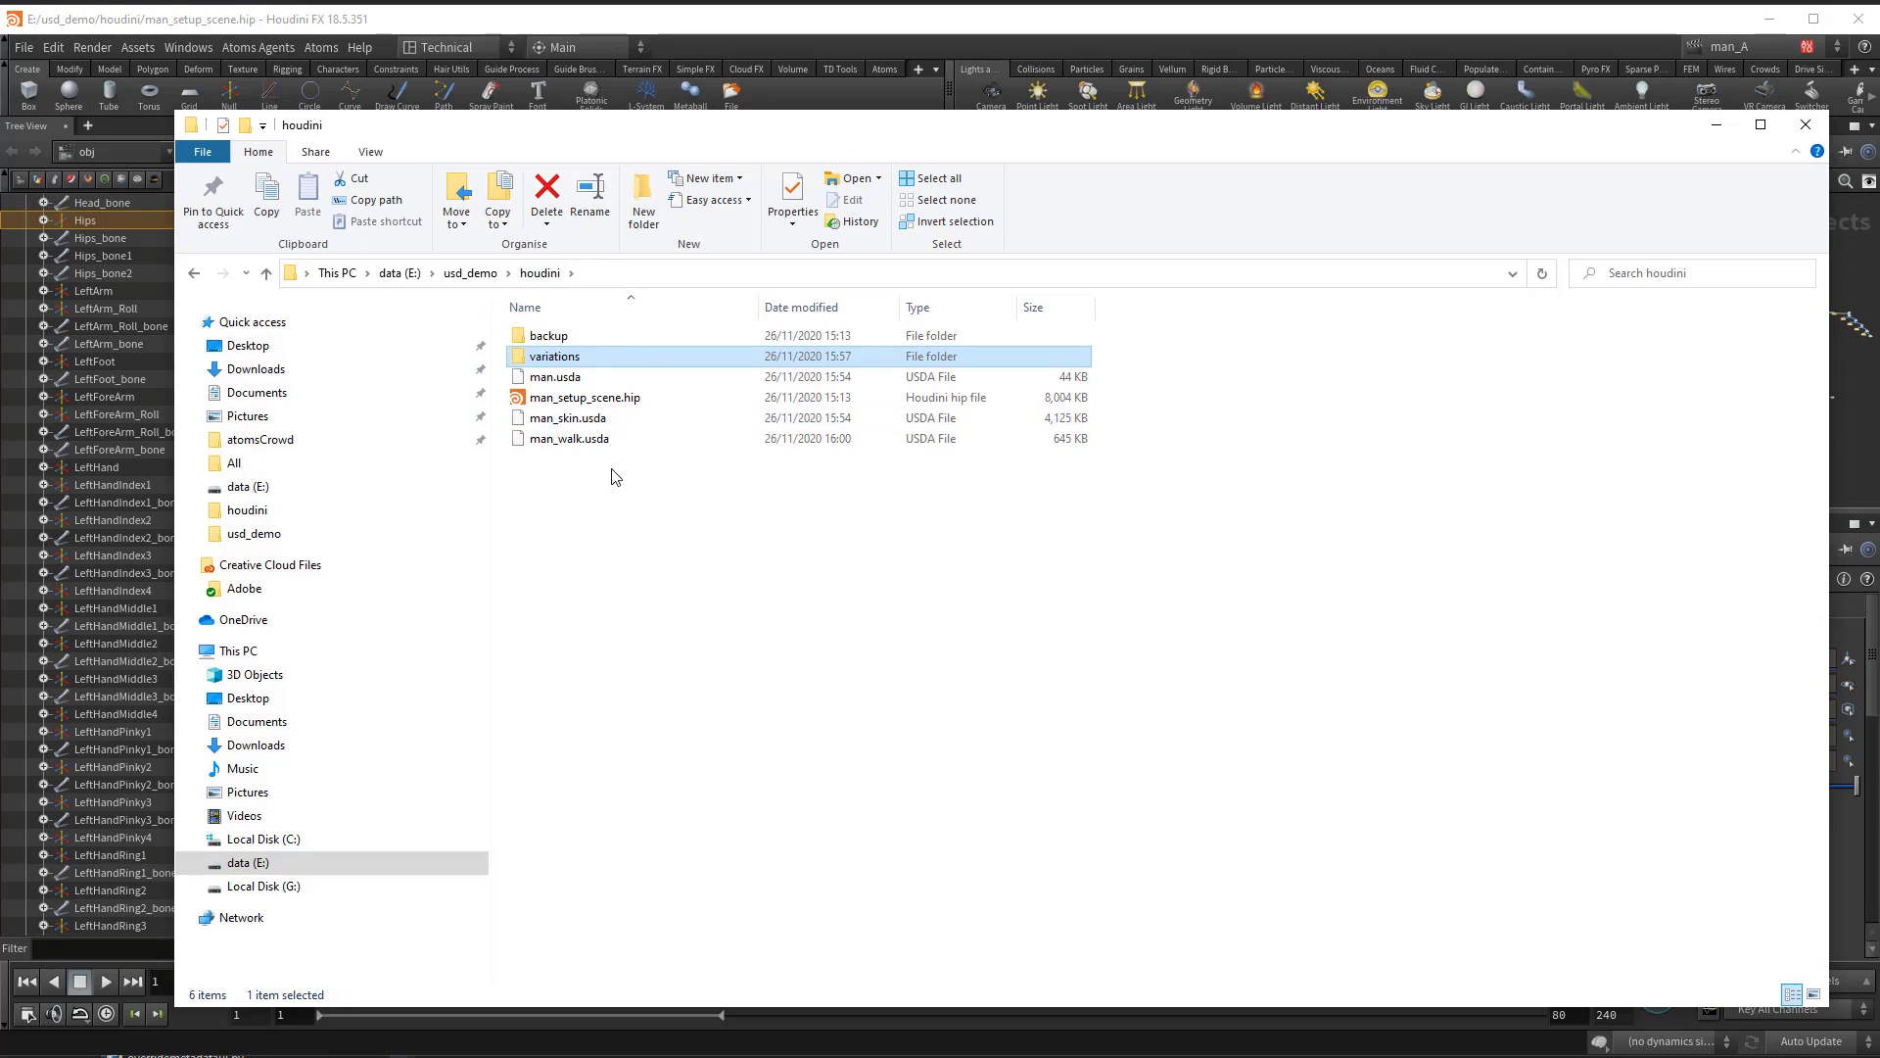
right_click(572, 436)
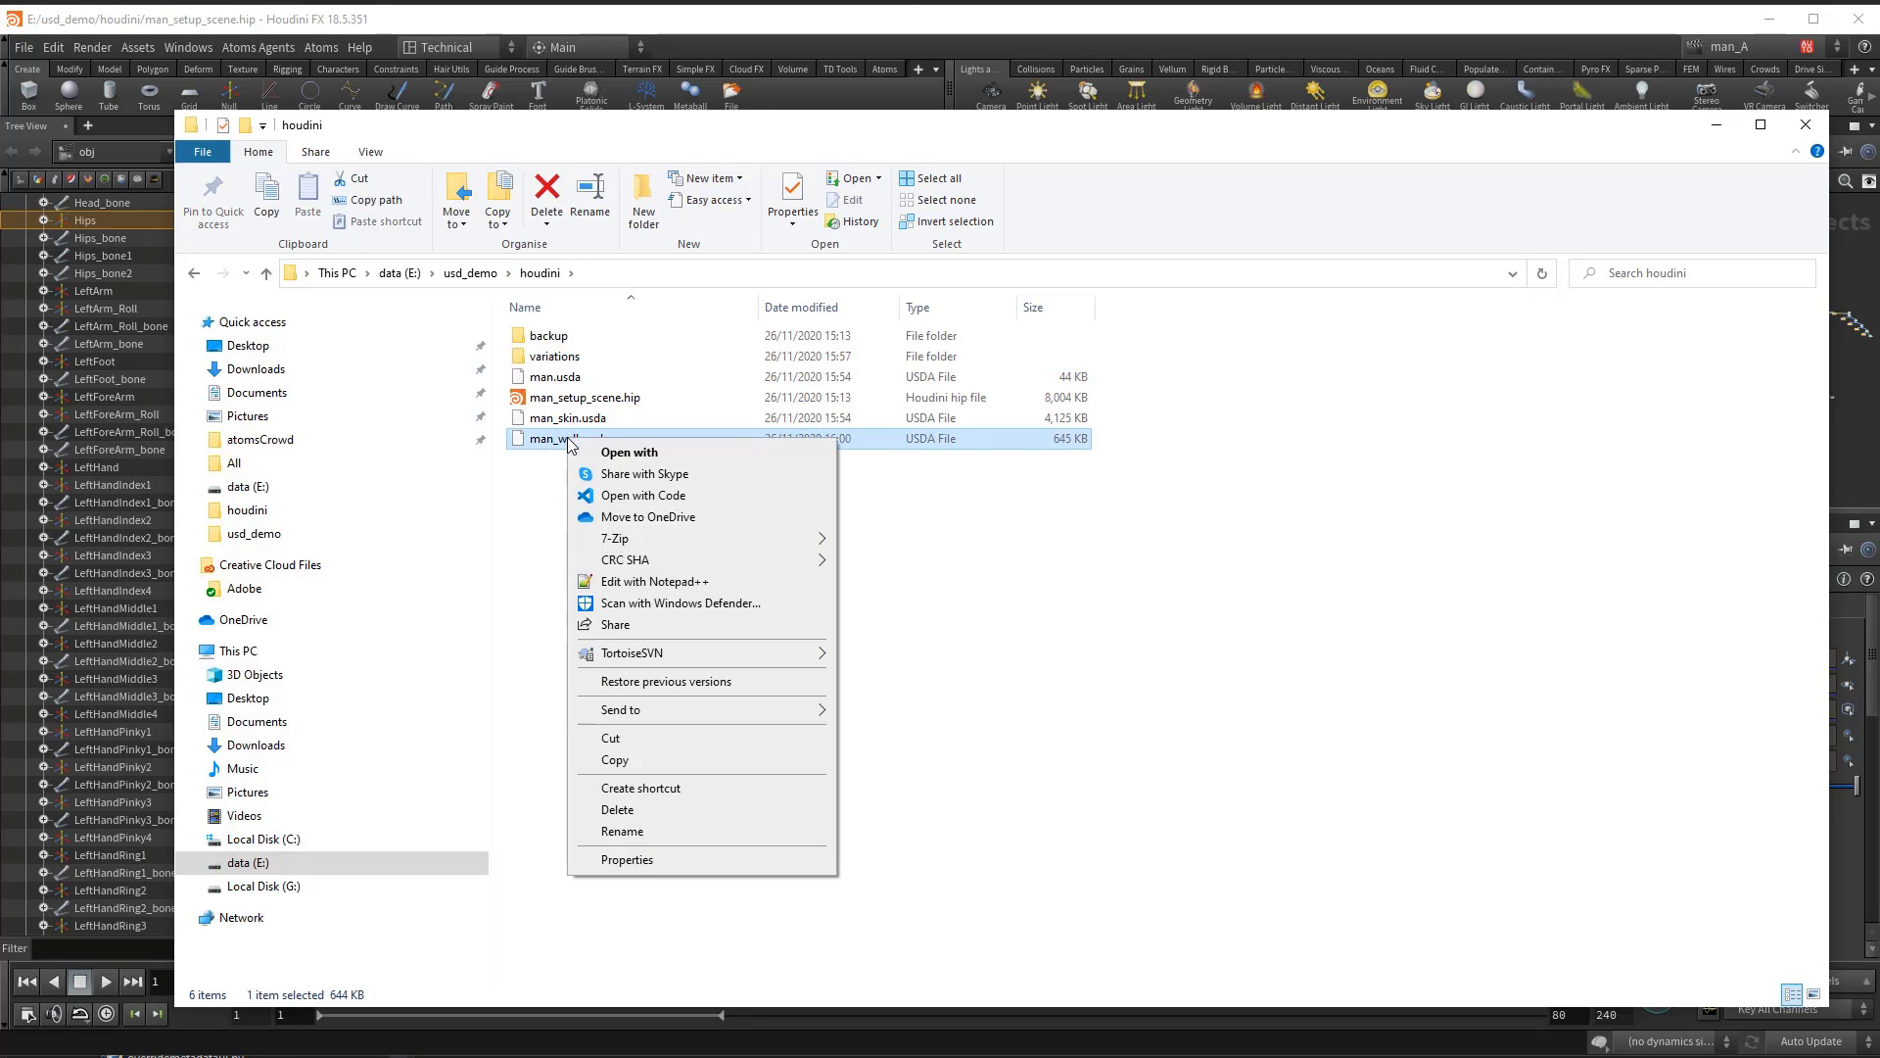
left_click(654, 580)
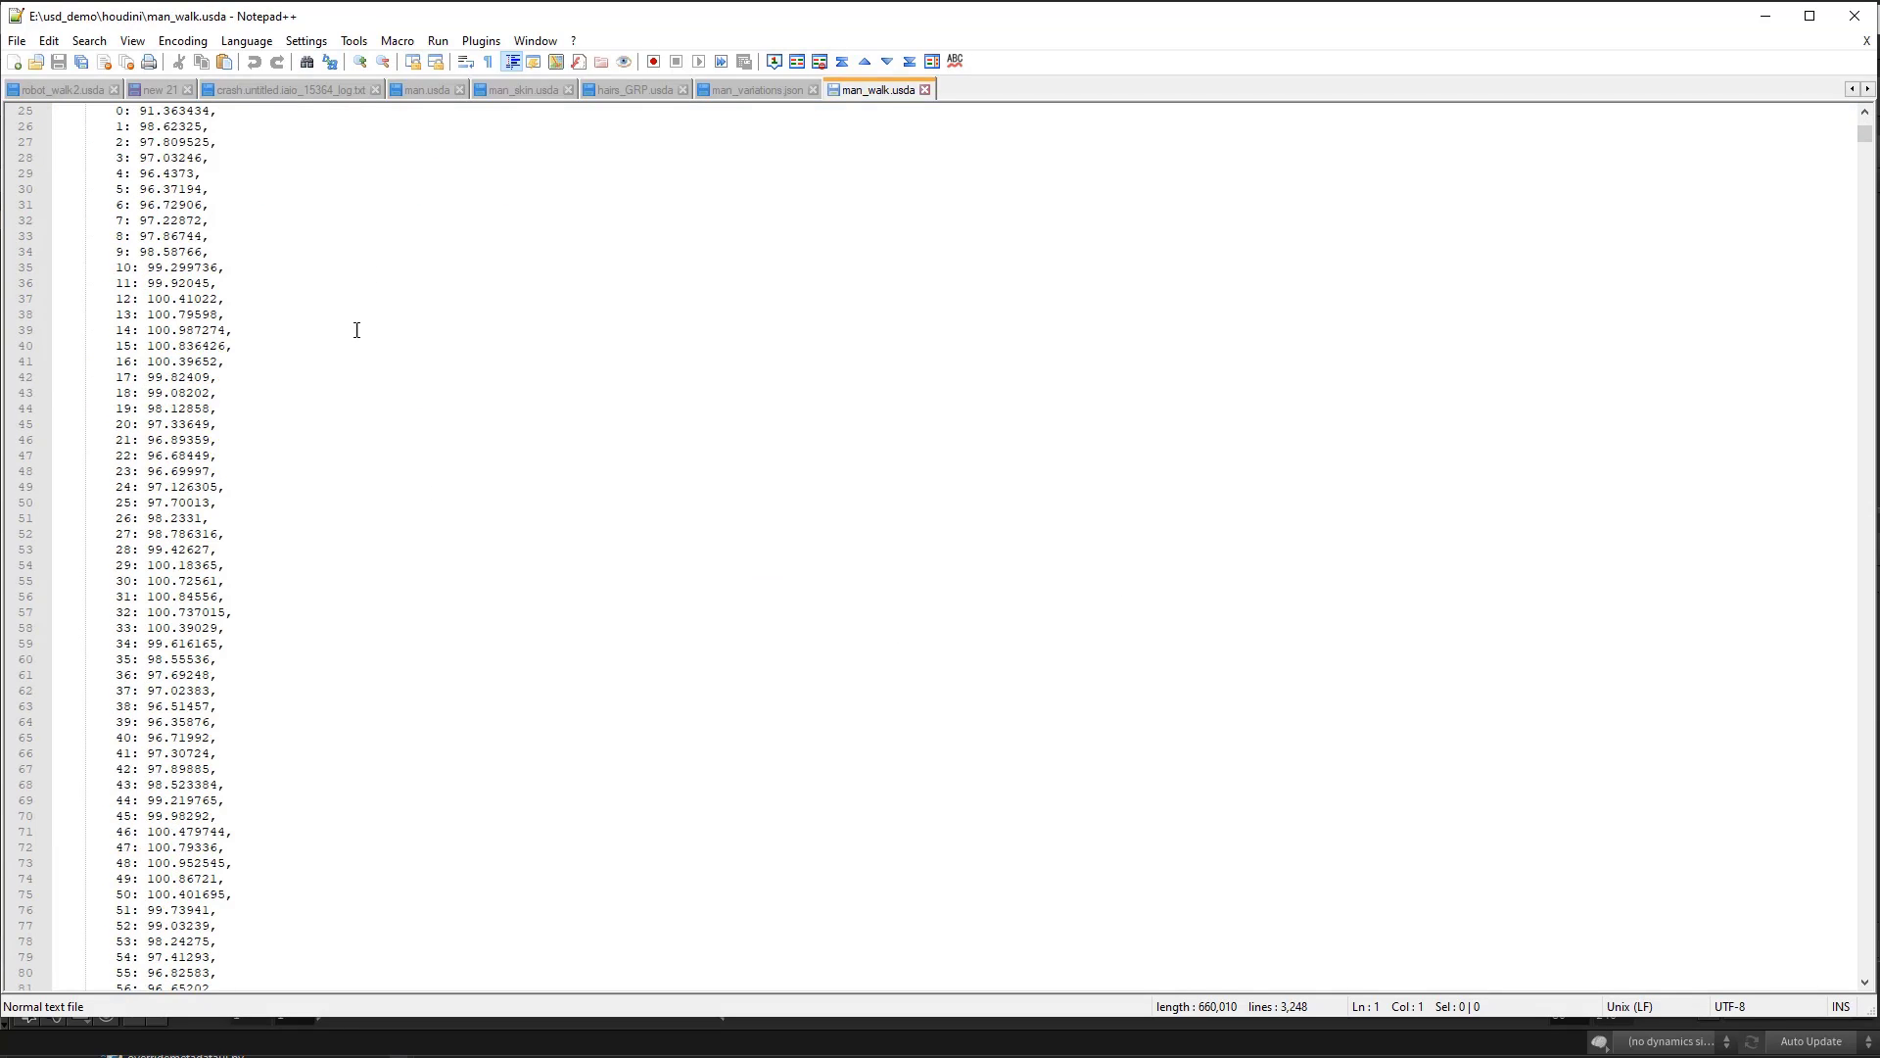
scroll("up", 3)
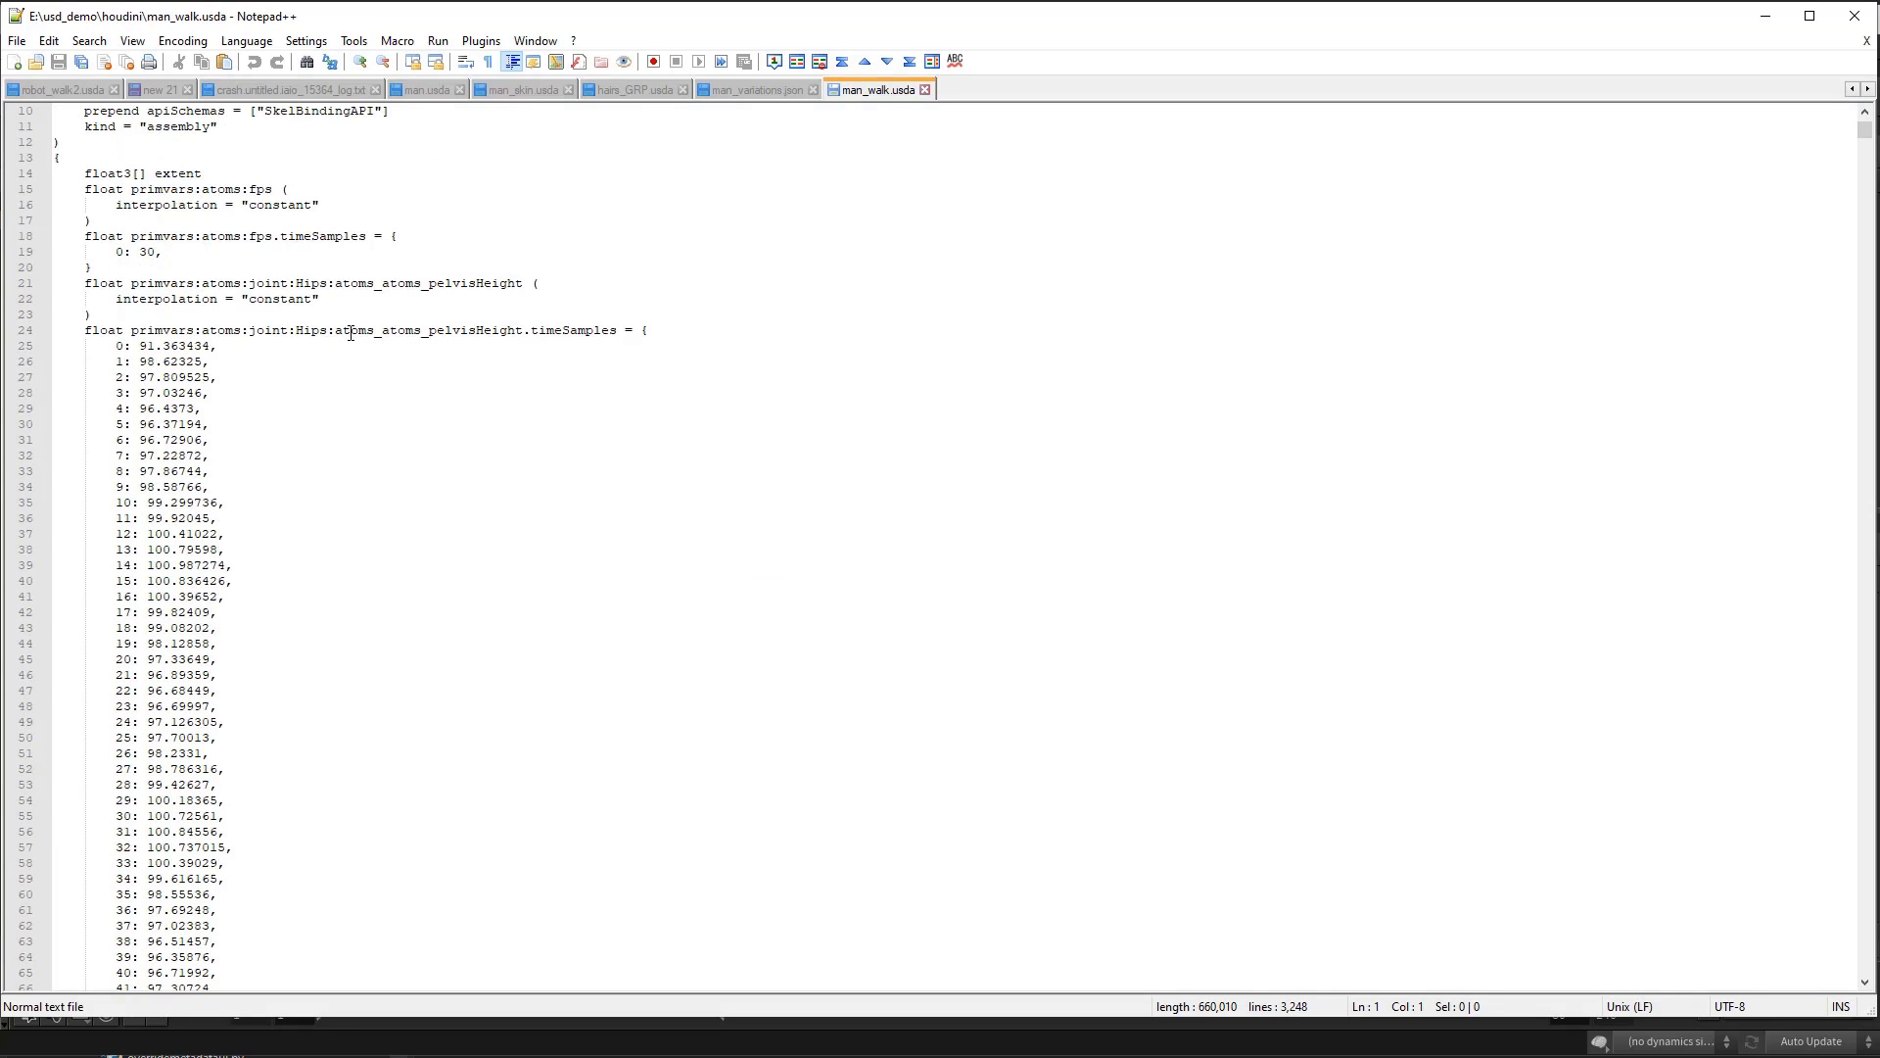
mouse_move(1774, 180)
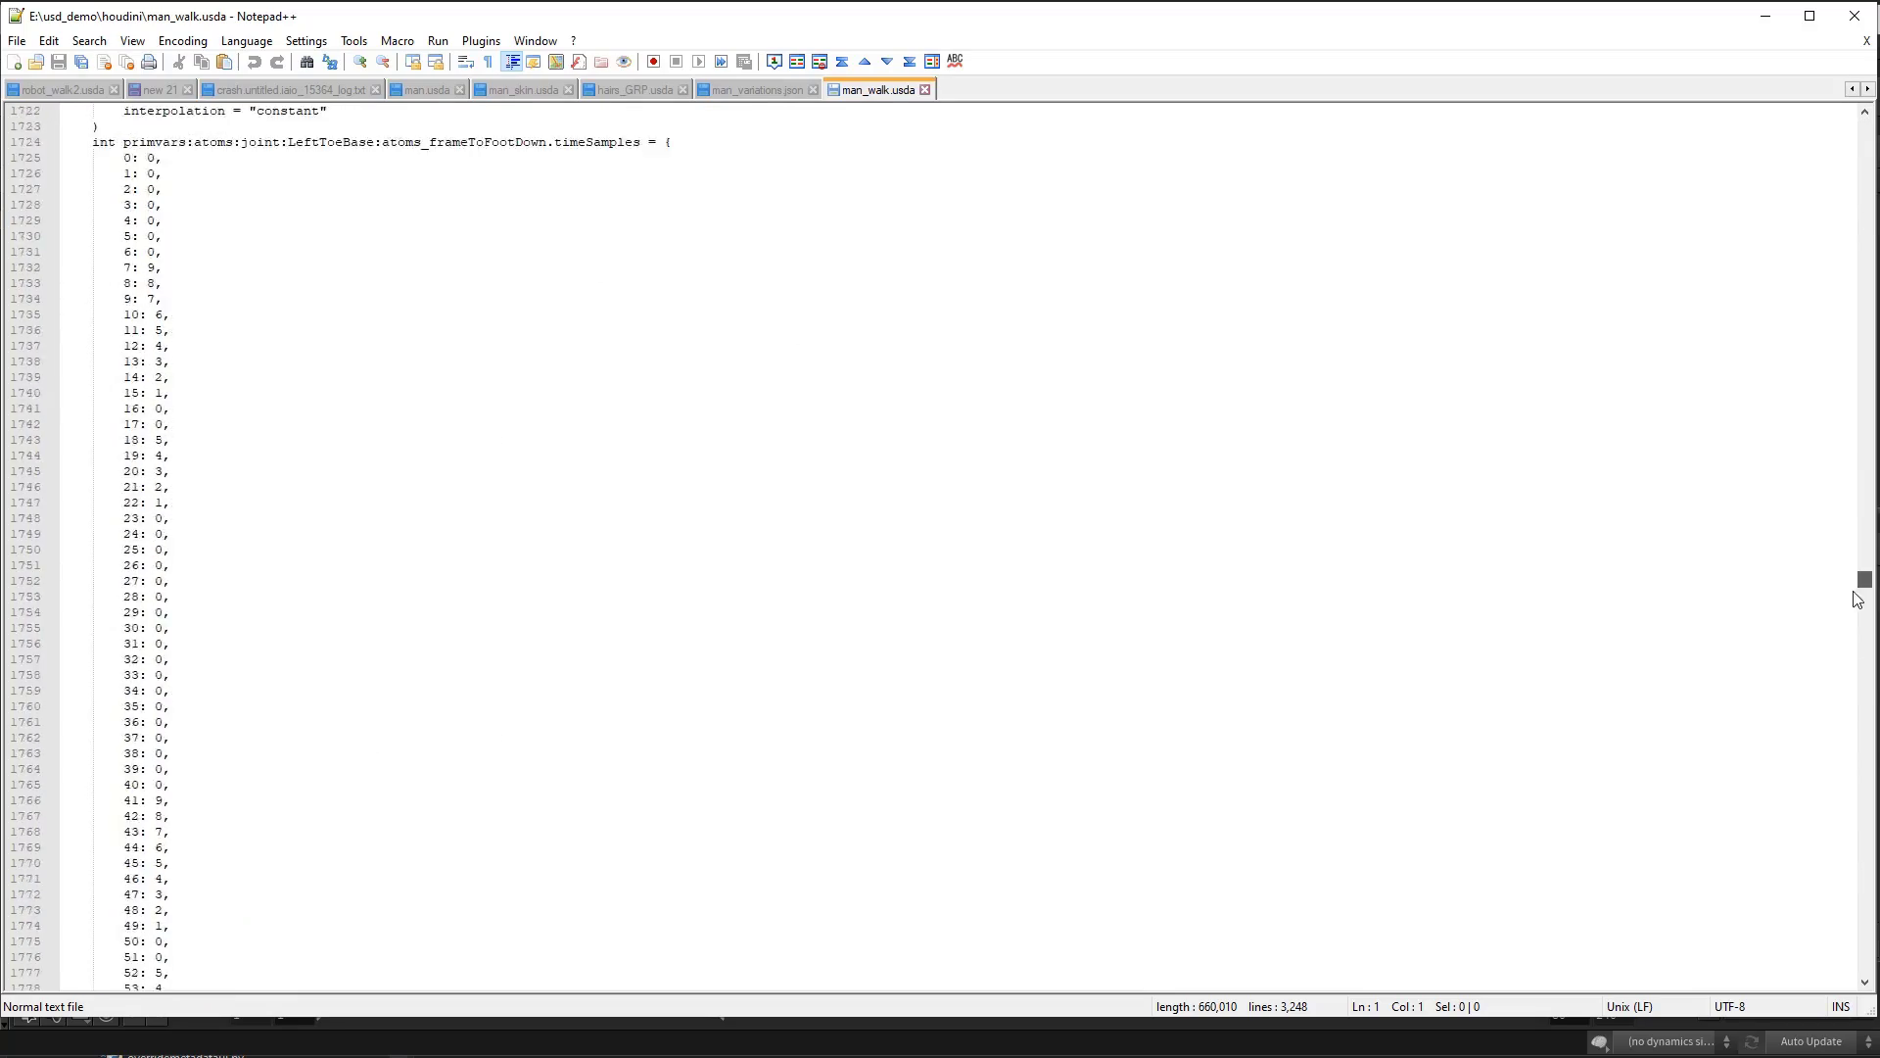
scroll("down", 3)
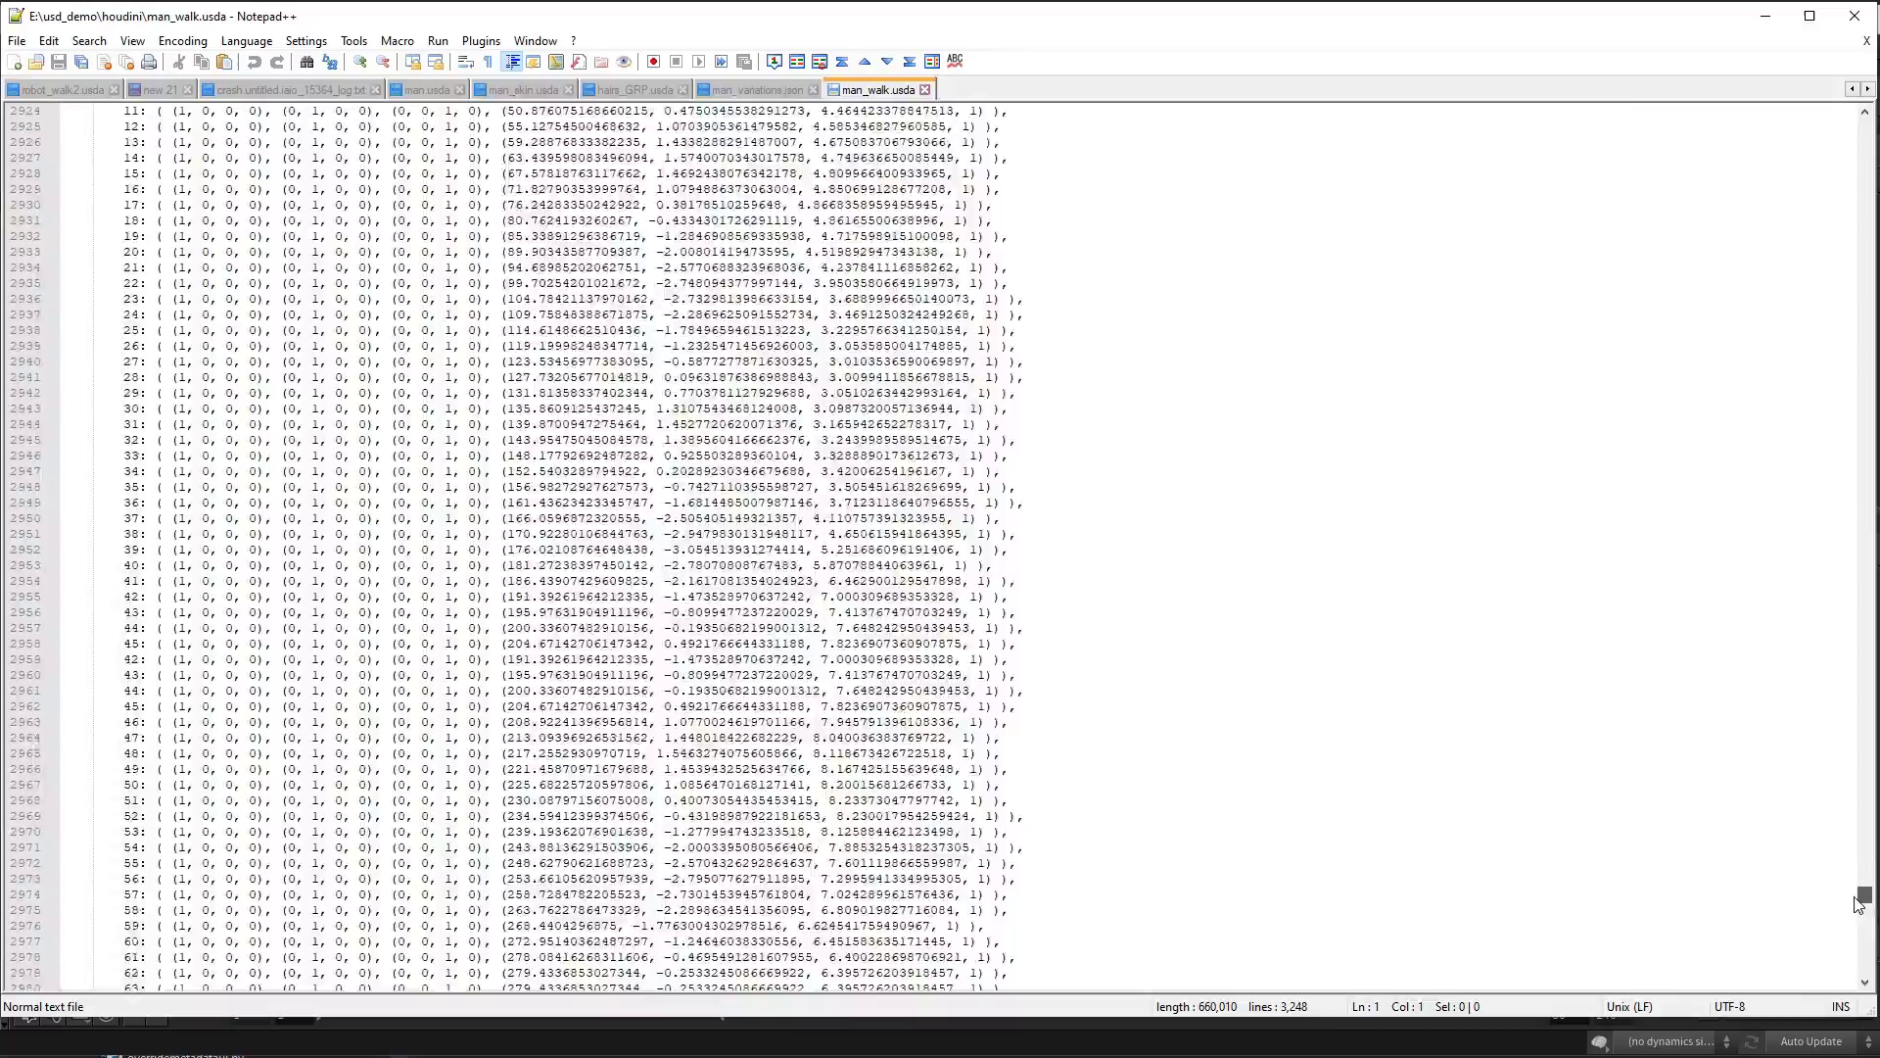
scroll("down", 3)
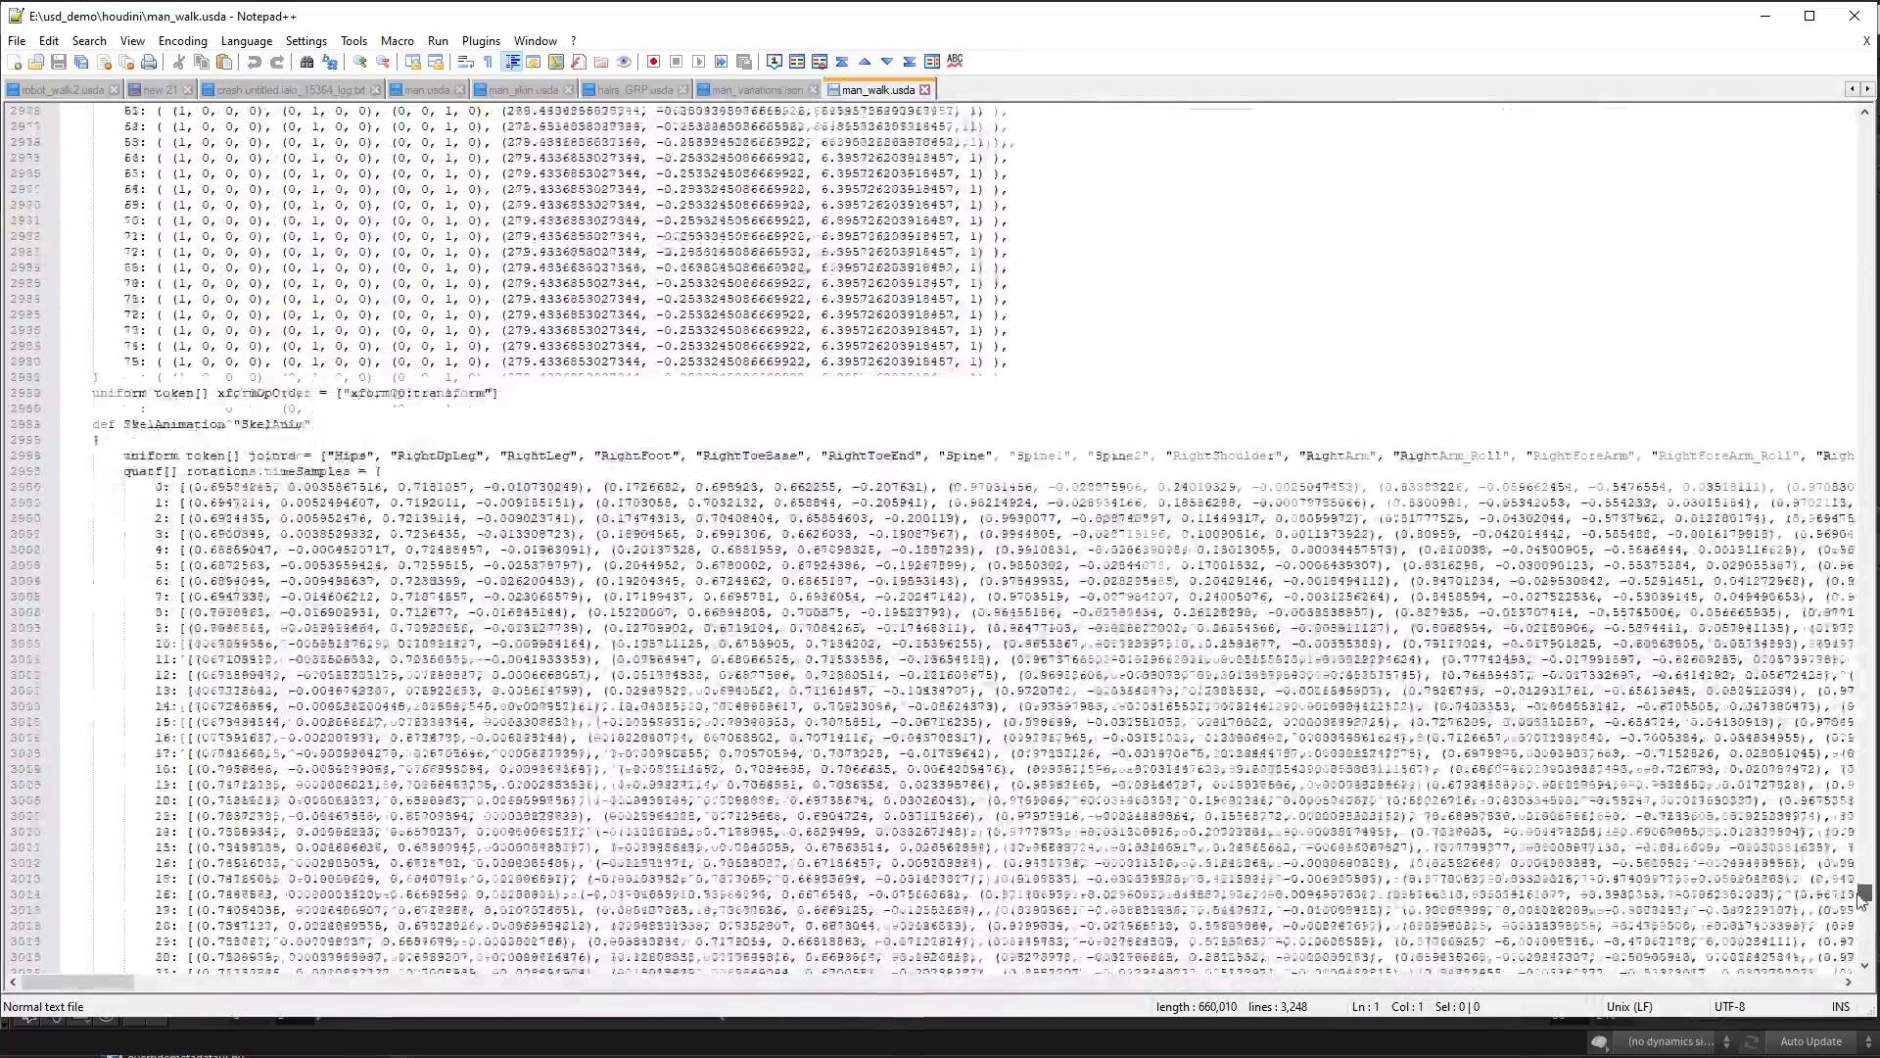
scroll("down", 3)
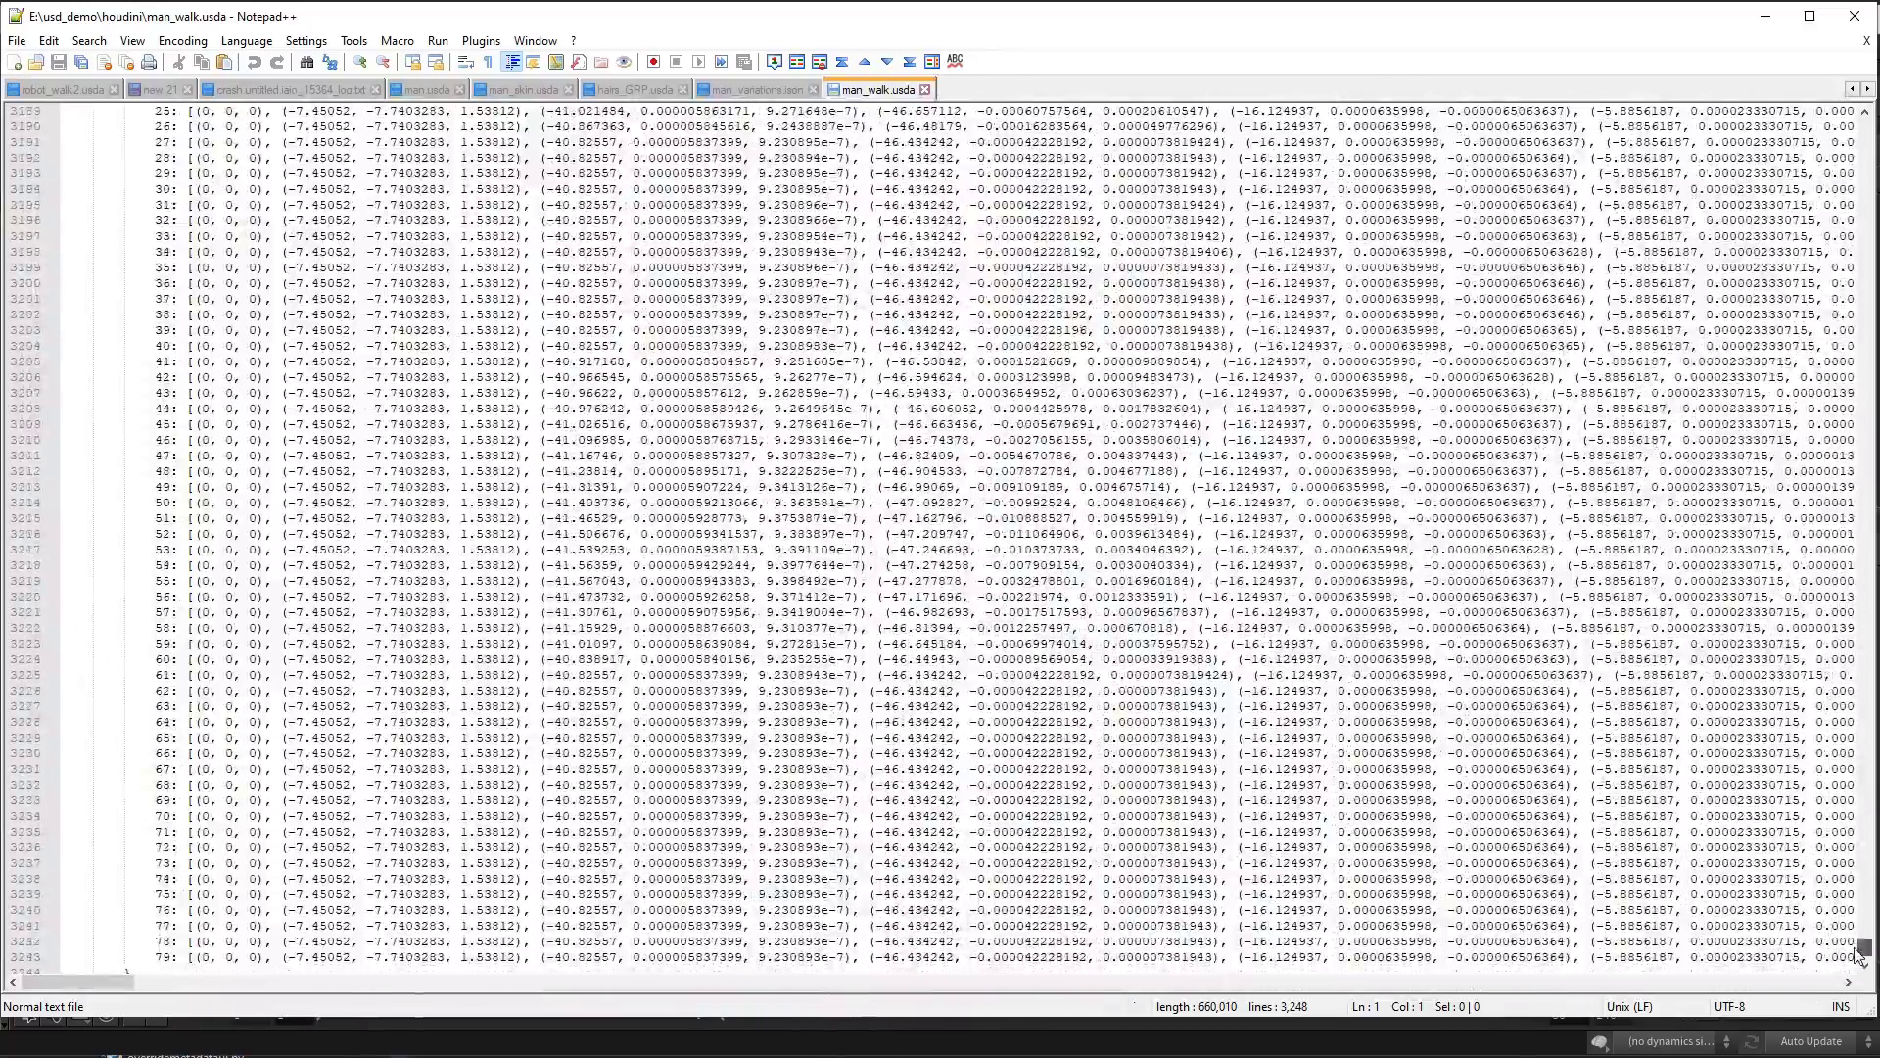